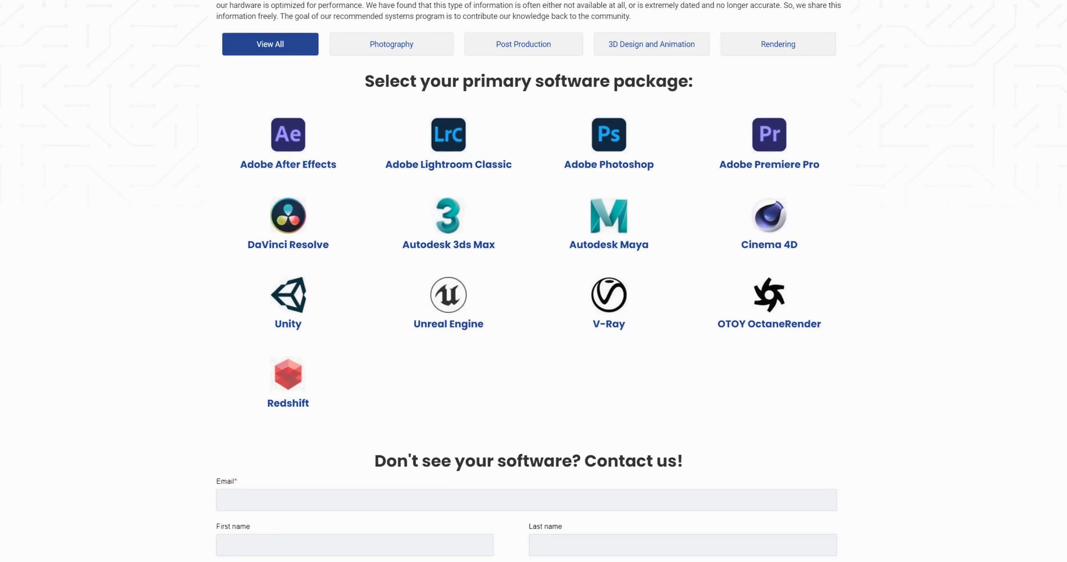
# - Browse the installed LUT folders, then load clip 03, the woman in a yellow raincoat
pyautogui.scroll(3)
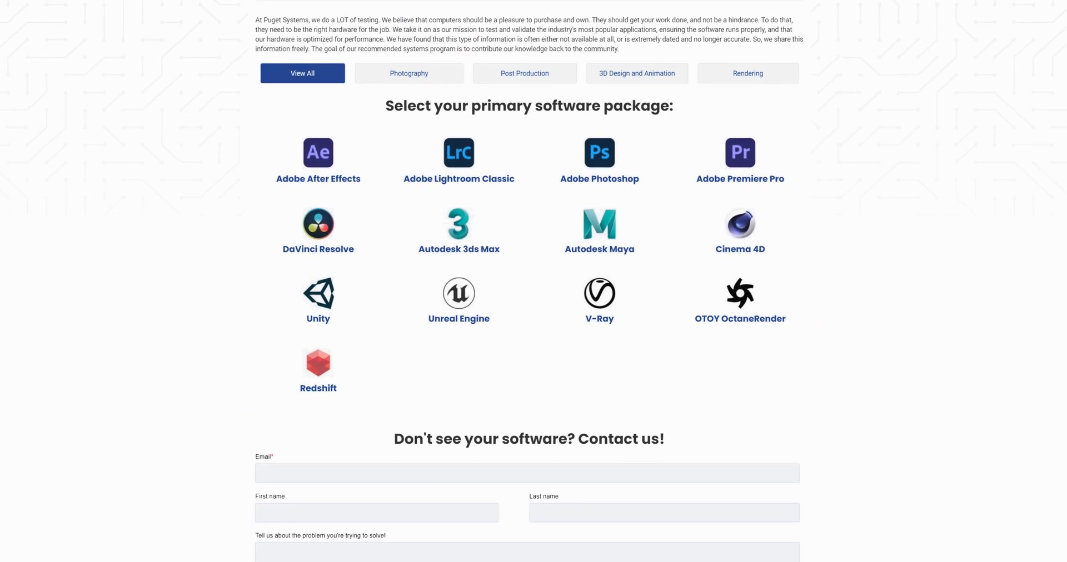
pyautogui.scroll(3)
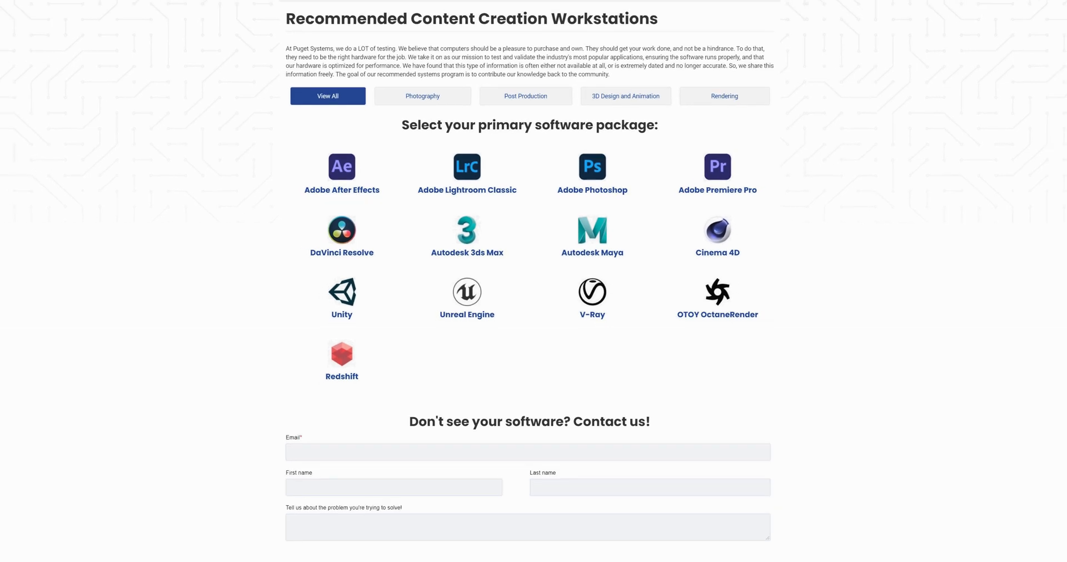
pyautogui.scroll(3)
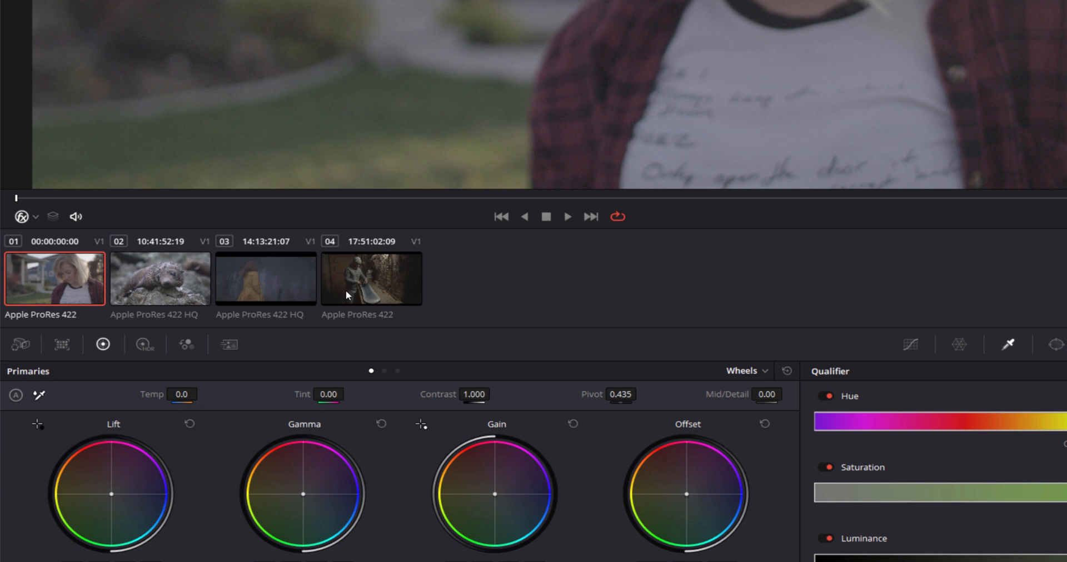
pyautogui.moveTo(236, 282)
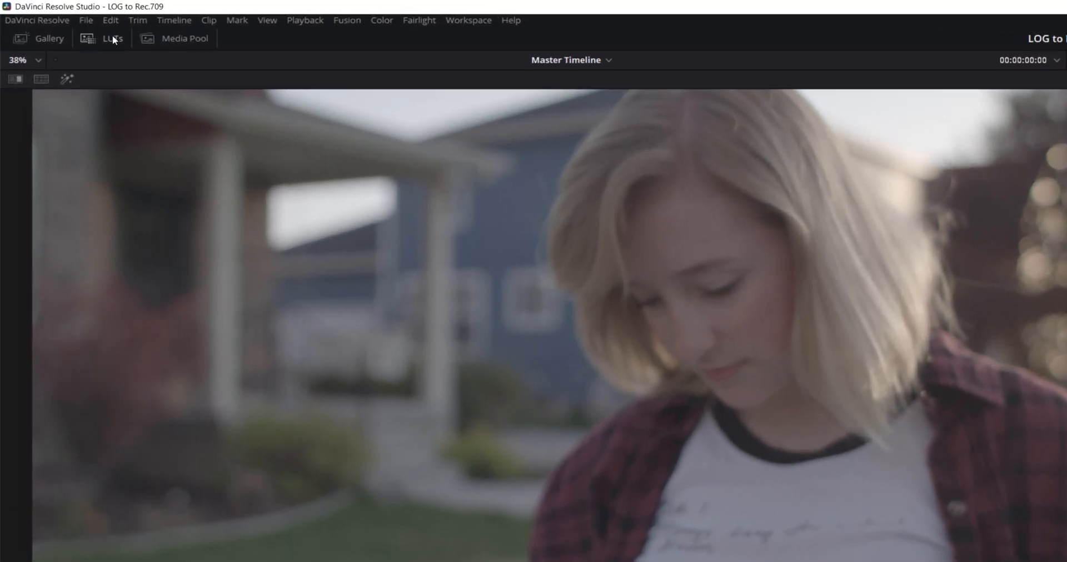
pyautogui.click(113, 38)
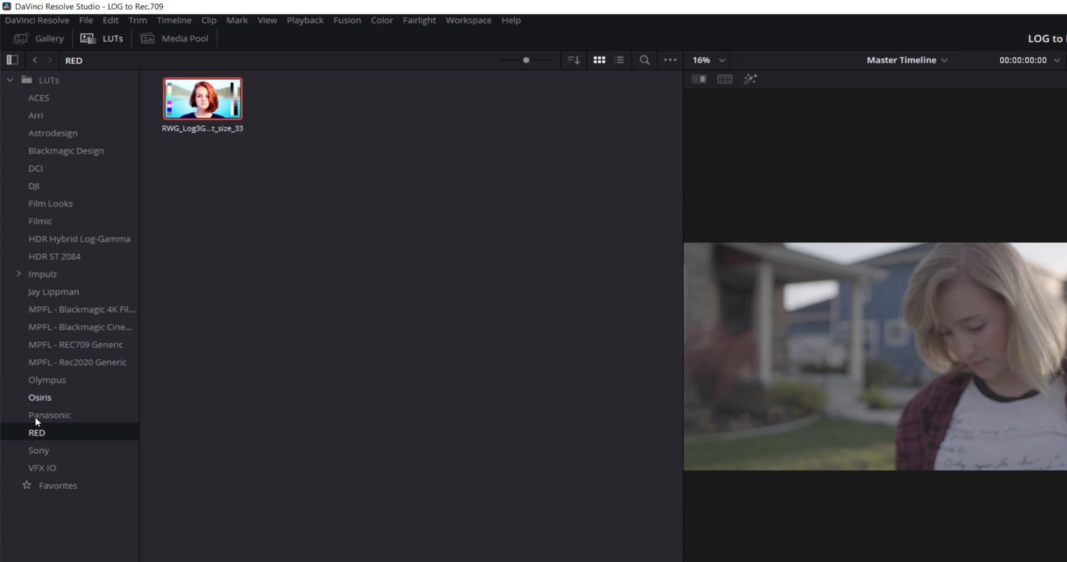
pyautogui.moveTo(53, 215)
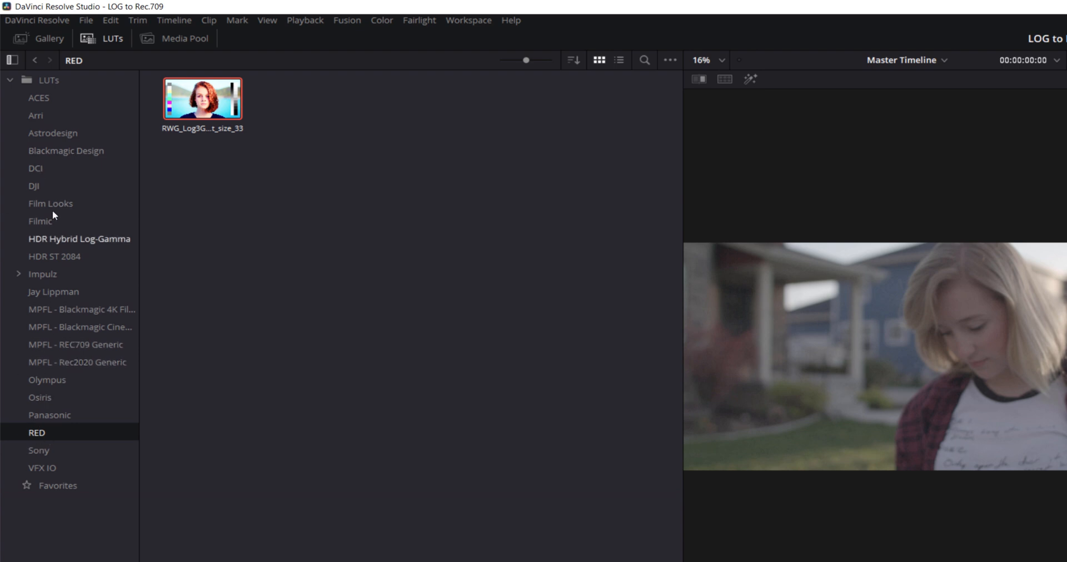
pyautogui.moveTo(48, 380)
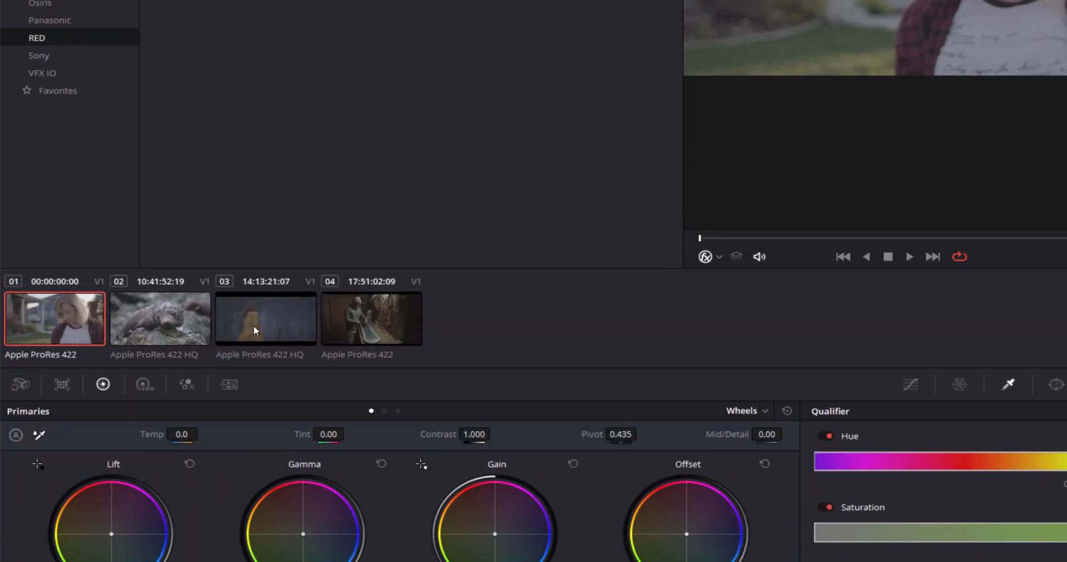
pyautogui.click(265, 318)
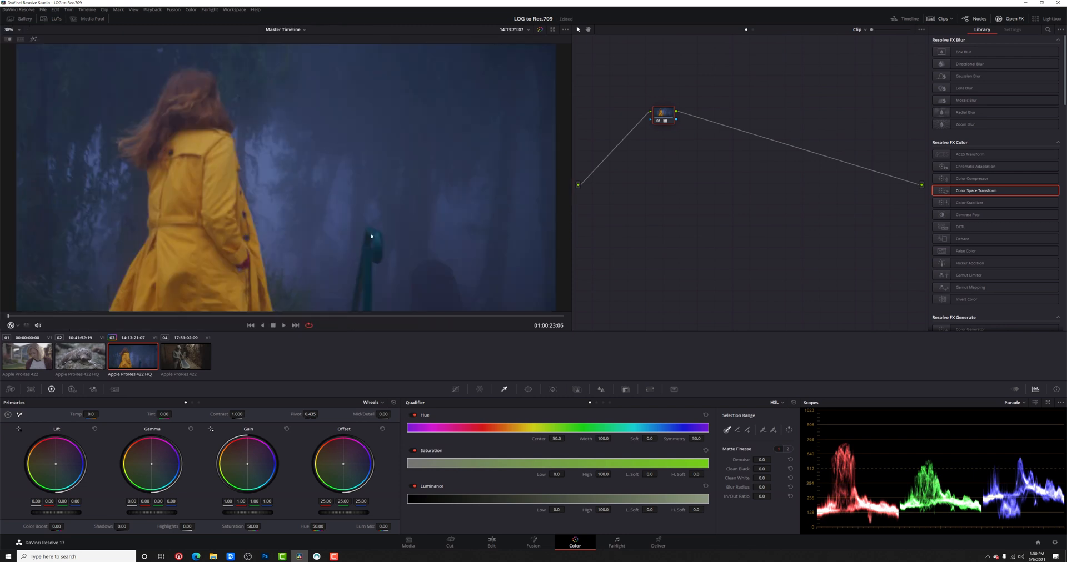
pyautogui.moveTo(657, 138)
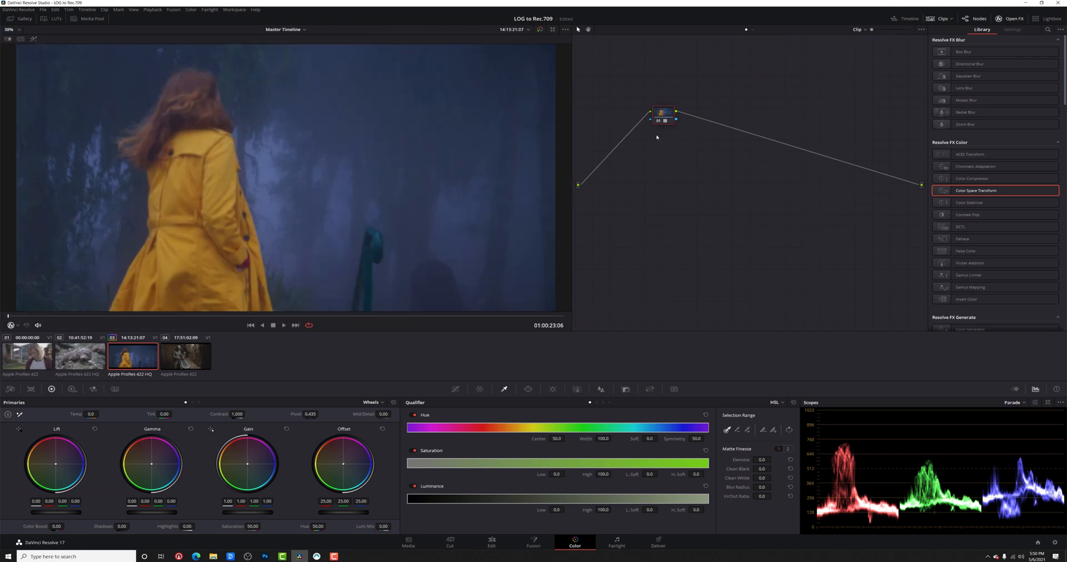
# - Select corrector node 01 and move it toward the centre of the node graph
pyautogui.click(663, 116)
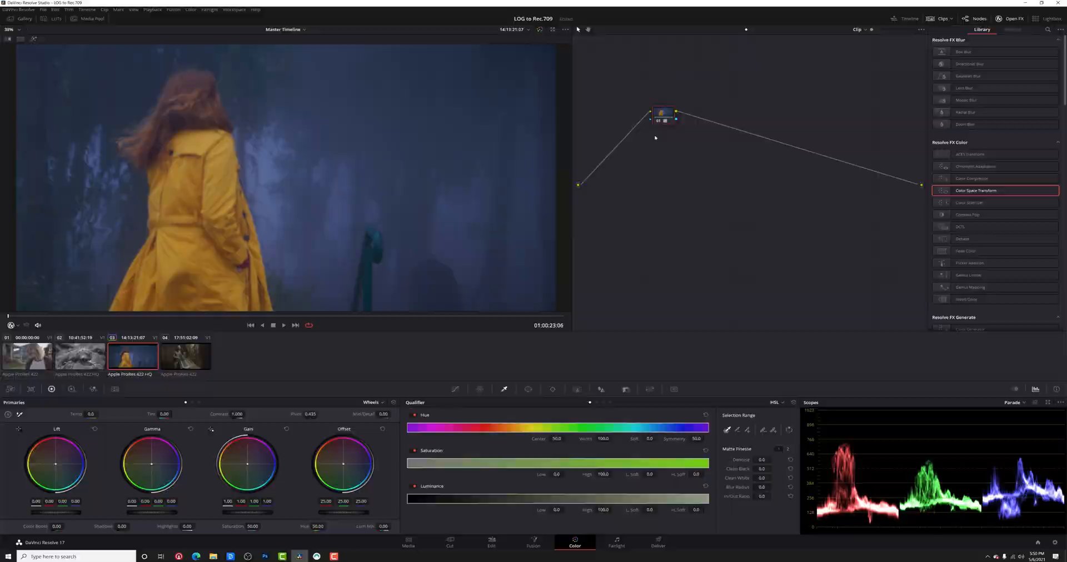
pyautogui.moveTo(664, 114); pyautogui.dragTo(786, 121)
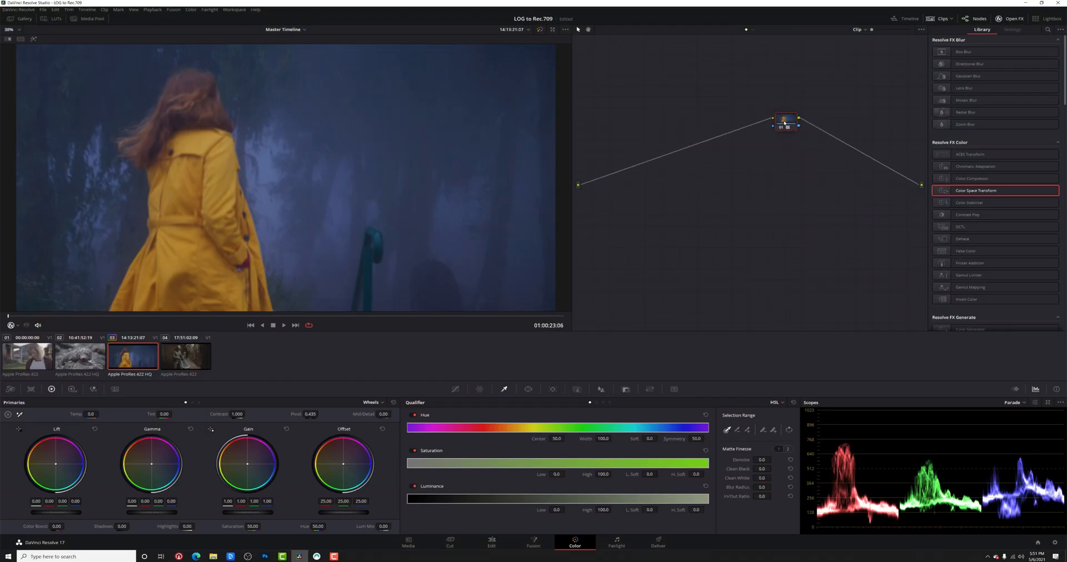
# - Add two serial nodes after node 01 and line the first node up with them
pyautogui.rightClick(786, 123)
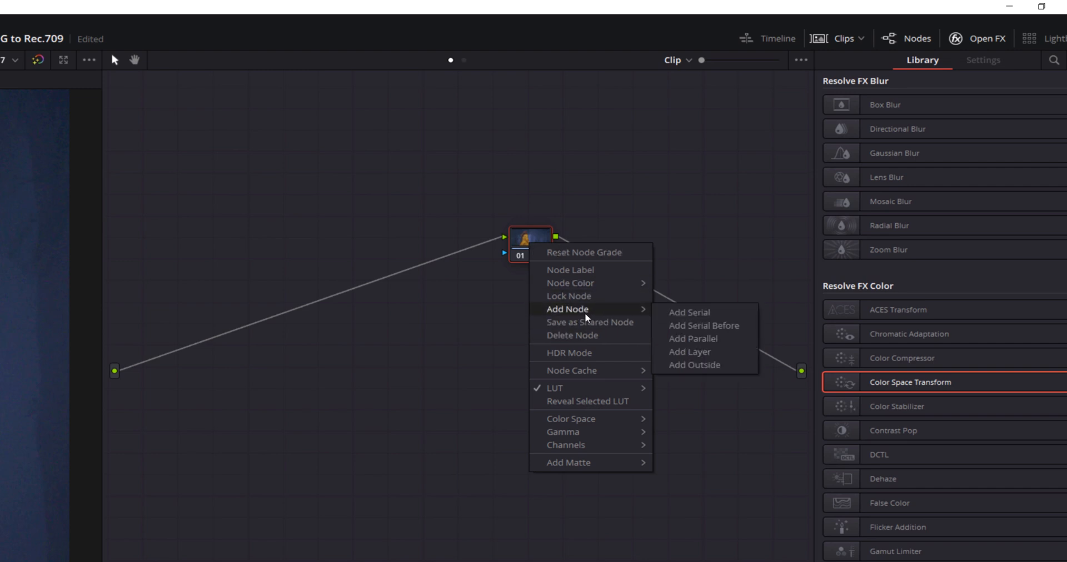
pyautogui.click(704, 326)
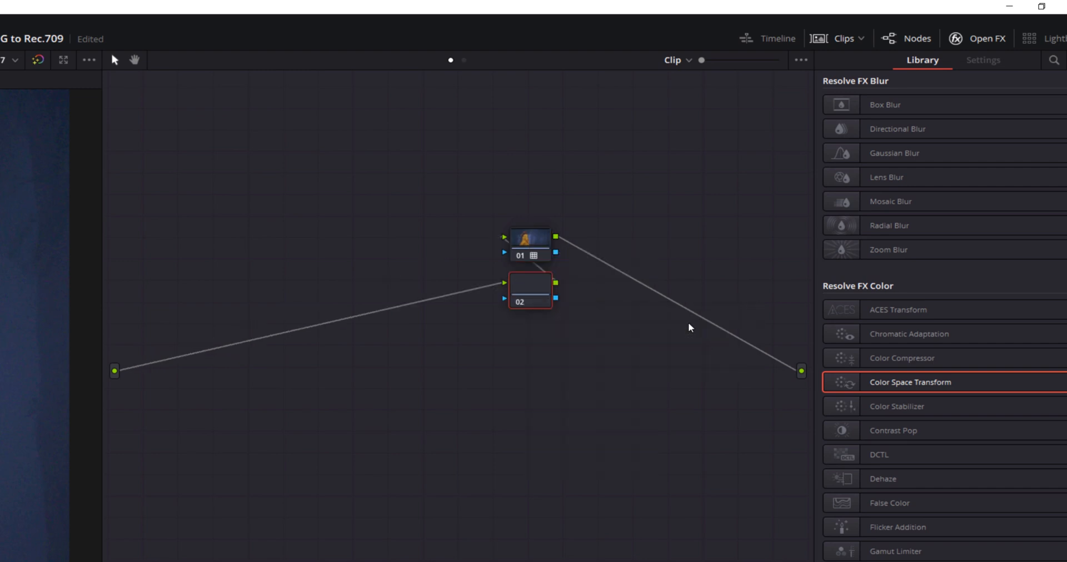
pyautogui.rightClick(449, 242)
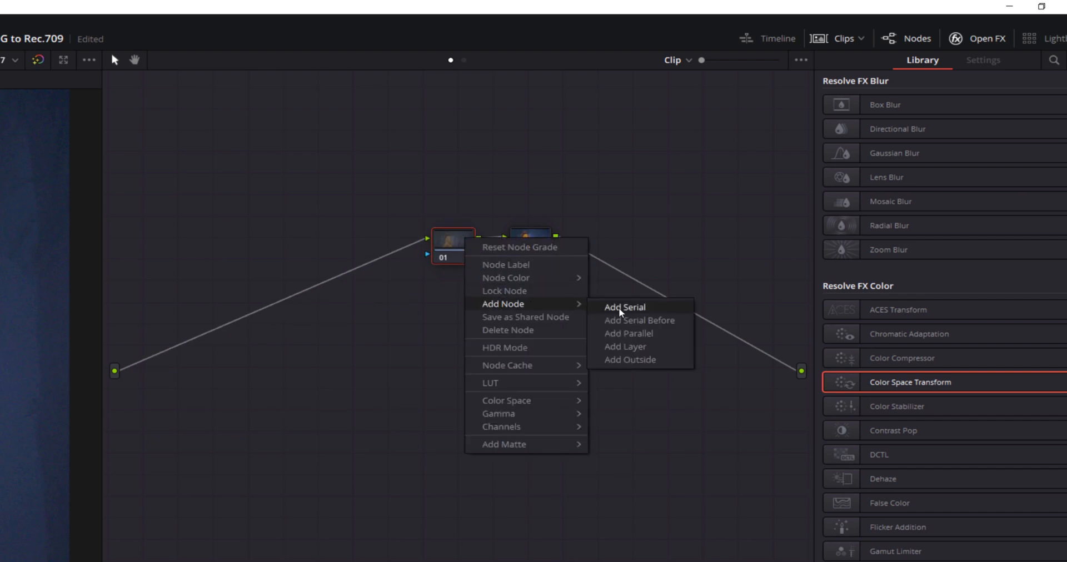
pyautogui.click(622, 308)
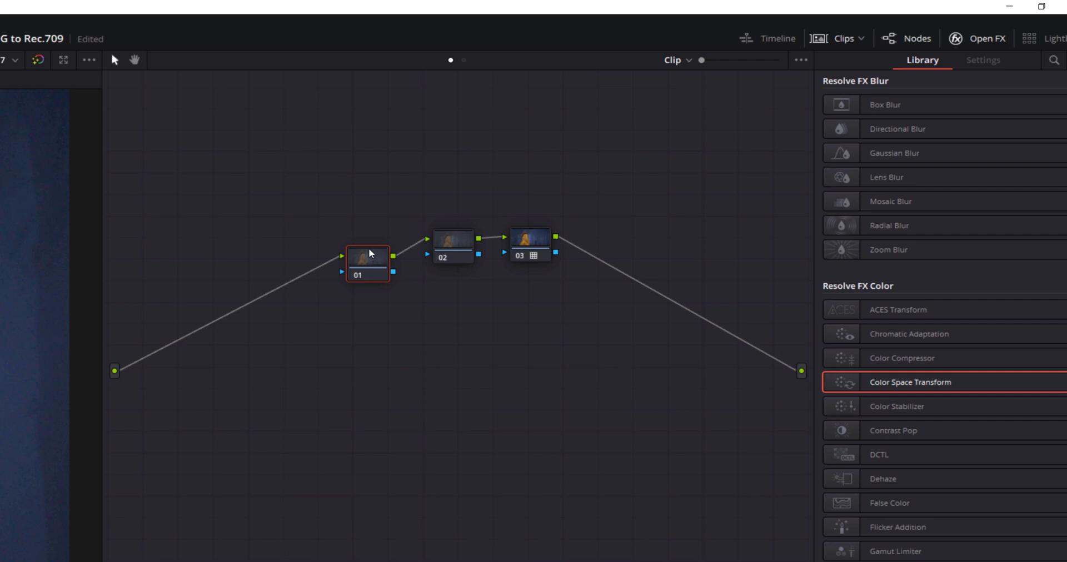
pyautogui.moveTo(368, 262); pyautogui.dragTo(374, 245)
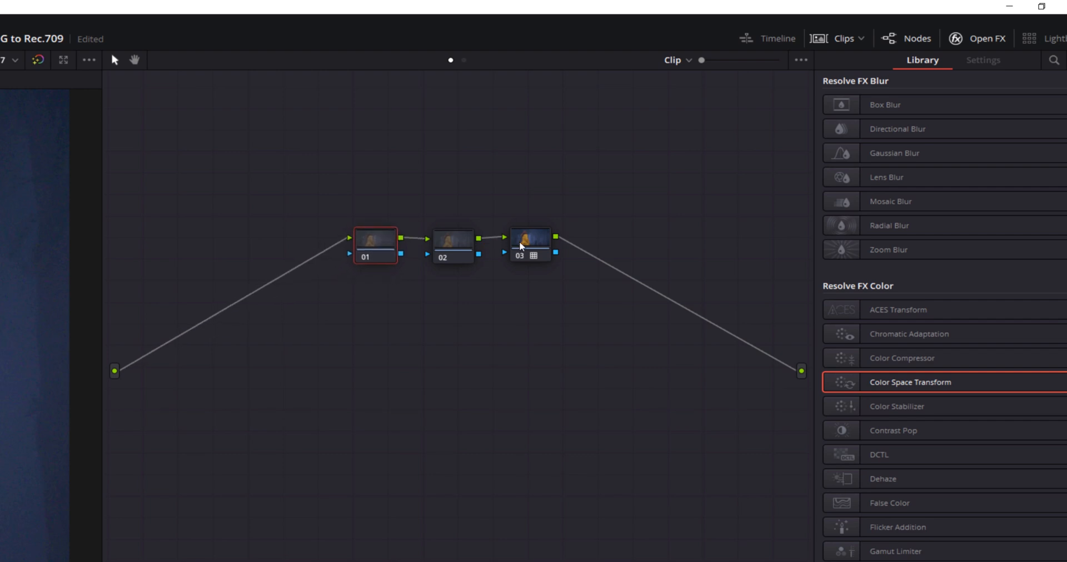
pyautogui.moveTo(440, 295)
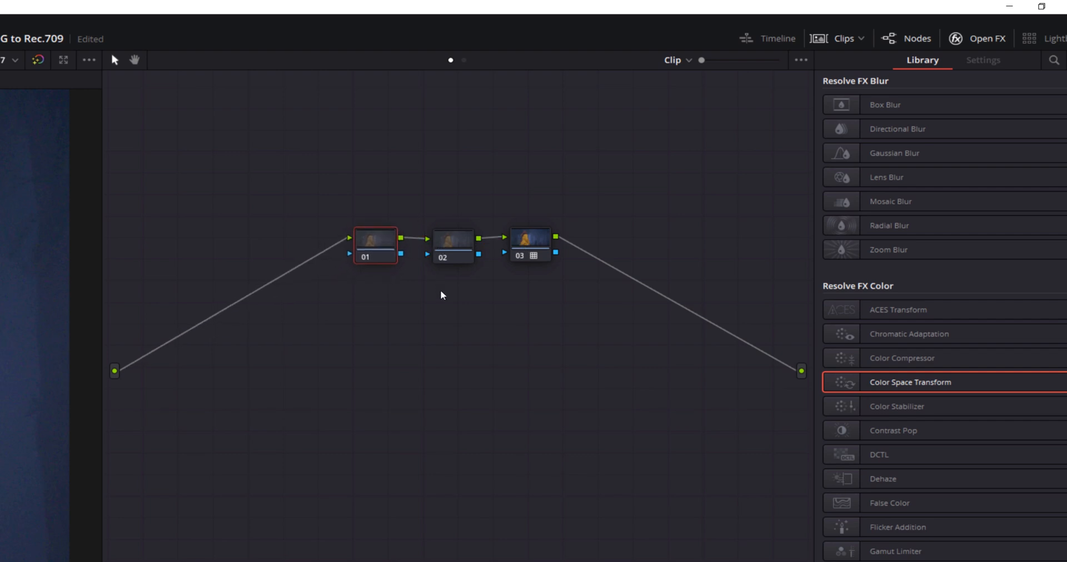
pyautogui.moveTo(385, 470)
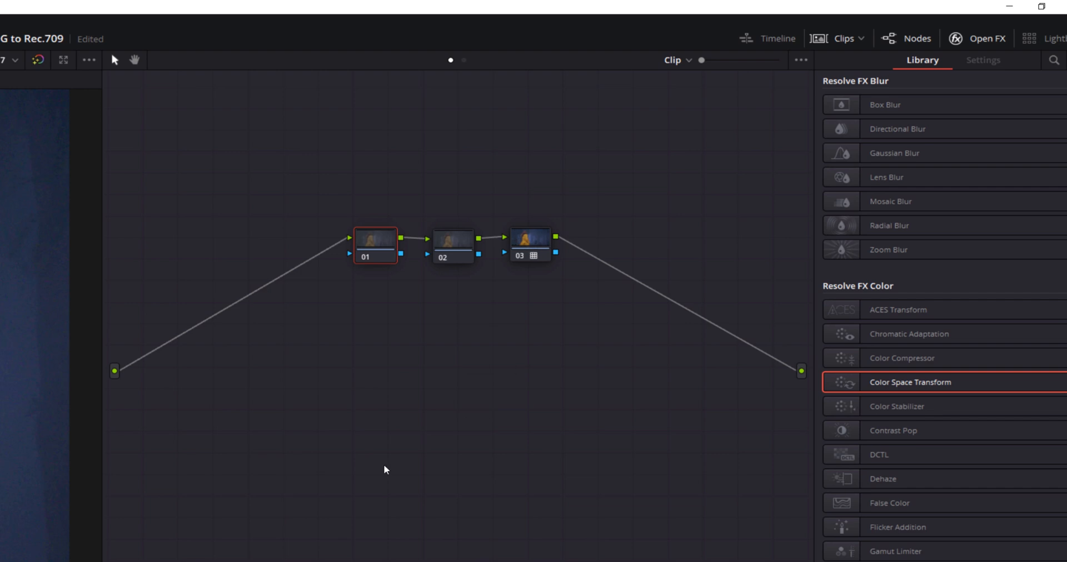
pyautogui.moveTo(367, 244)
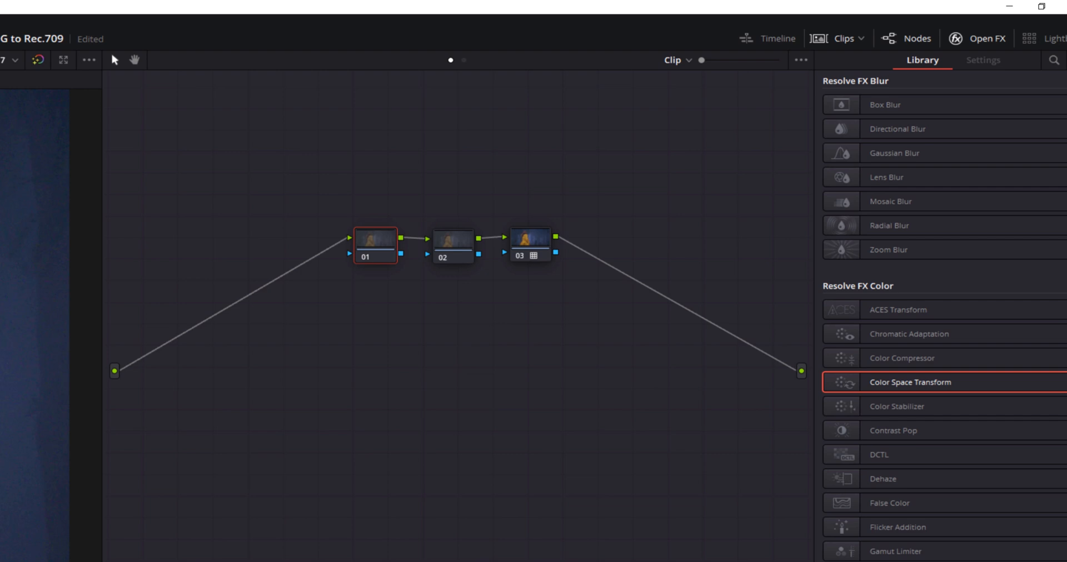
pyautogui.moveTo(358, 260)
pyautogui.write('WB')
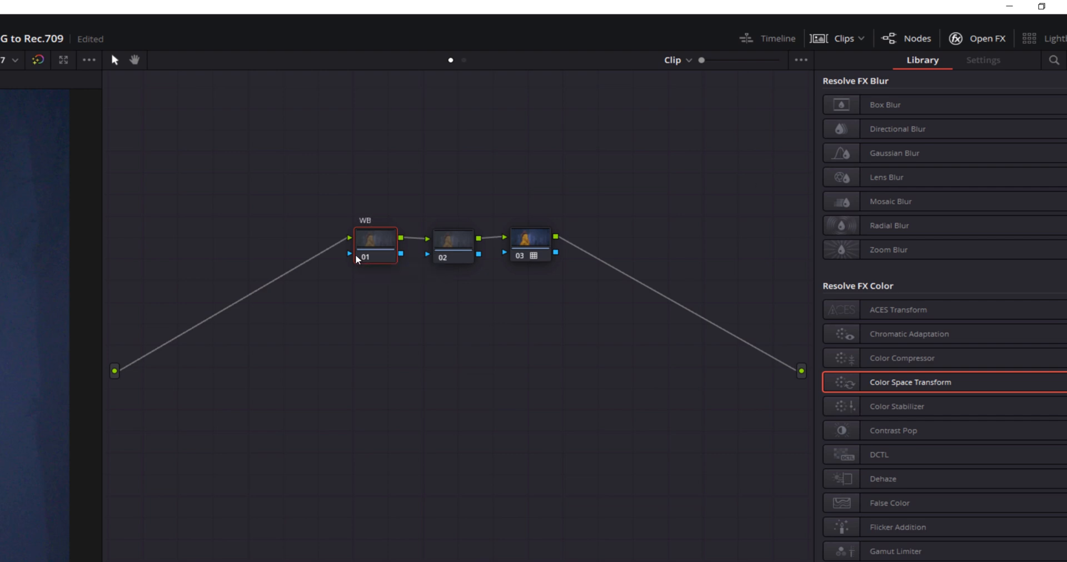
# - Name the first node WB/SAT and warm the foggy shot's colour temperature
pyautogui.write('/SAT')
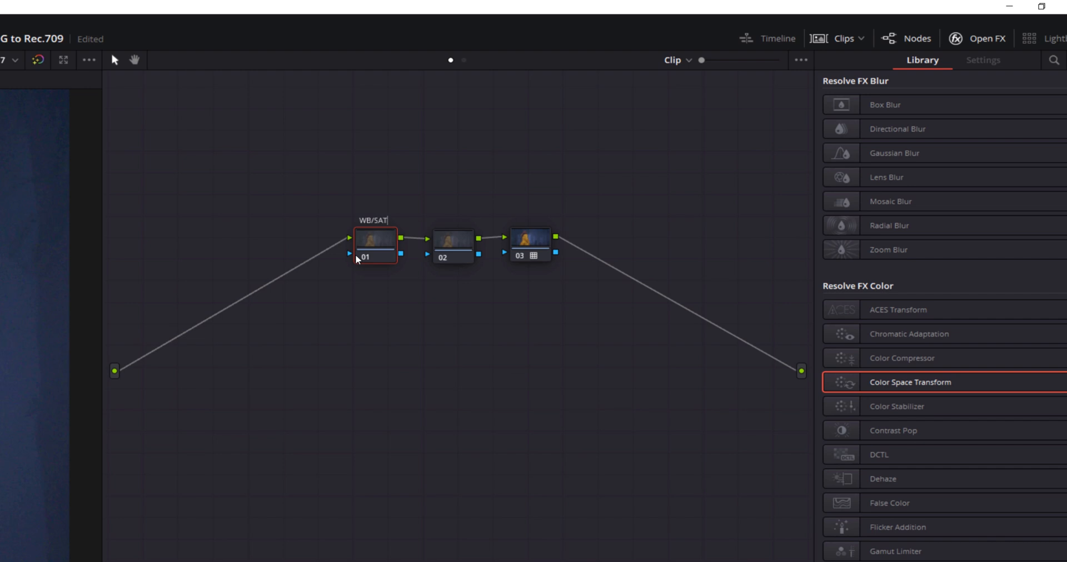
pyautogui.click(452, 245)
pyautogui.write('EXP/CON')
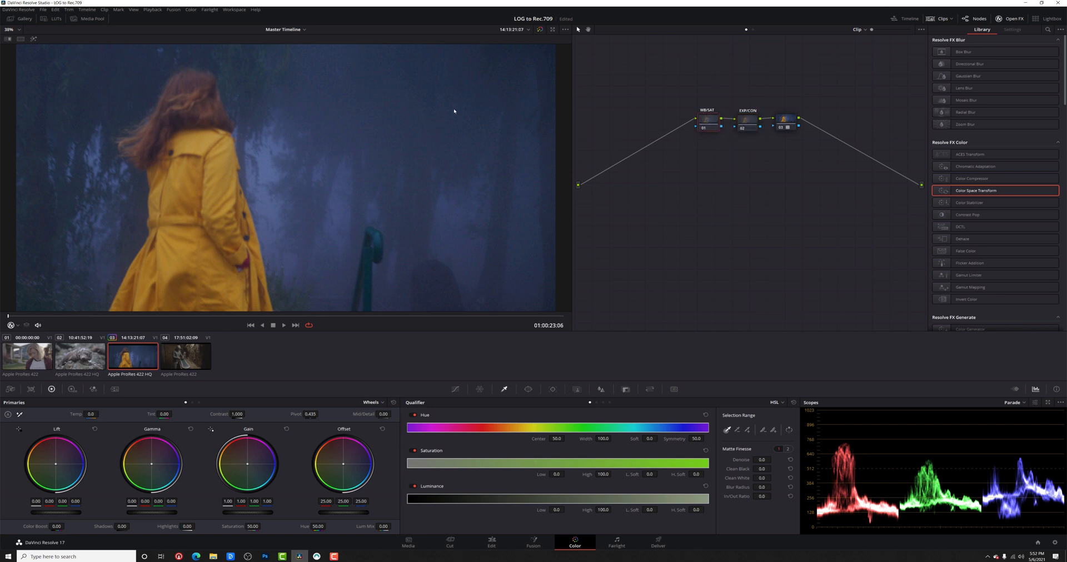
pyautogui.moveTo(374, 153)
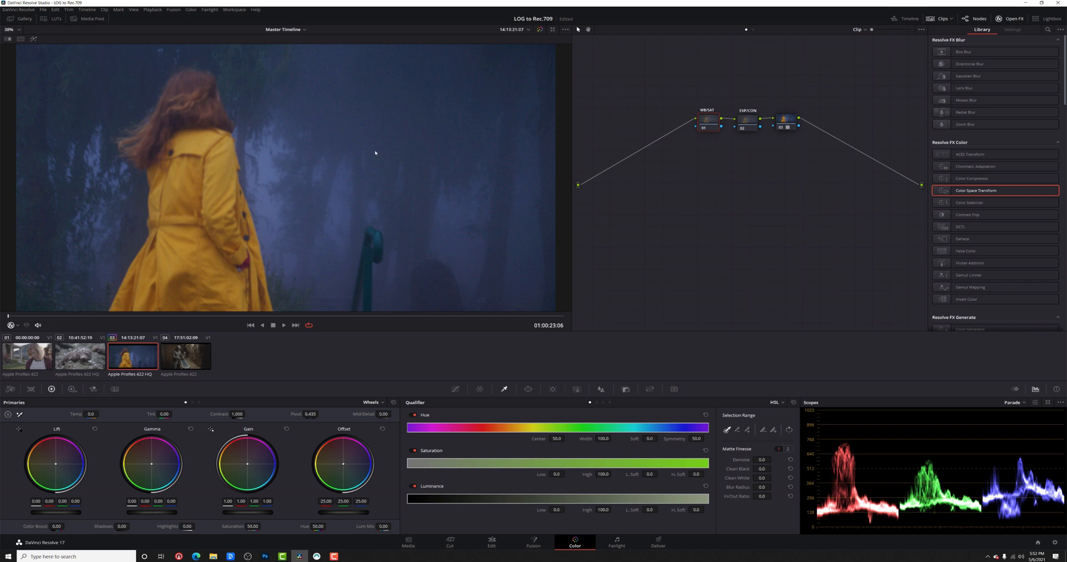
pyautogui.moveTo(279, 427)
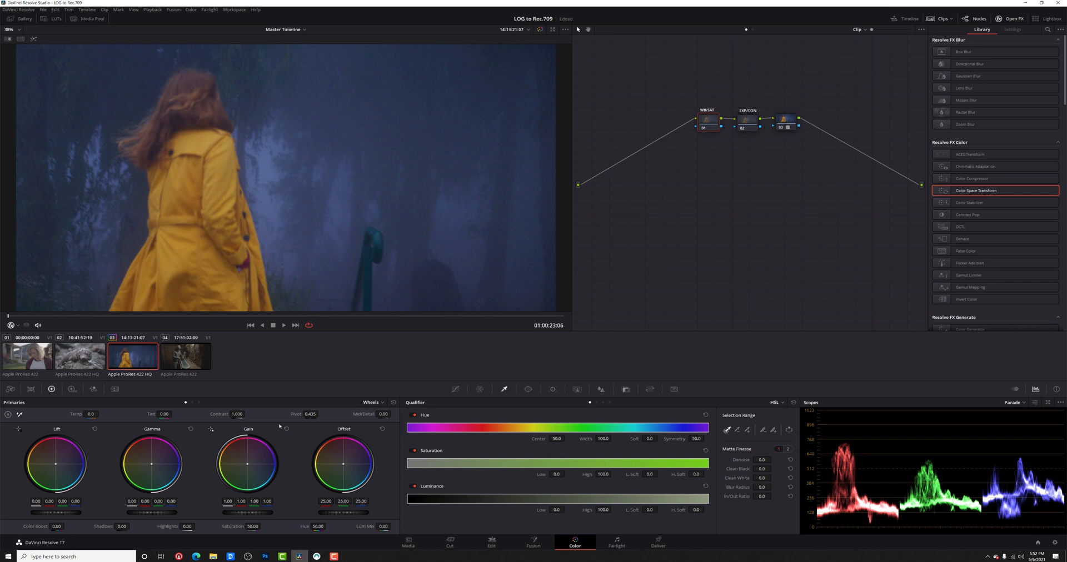
pyautogui.click(100, 411)
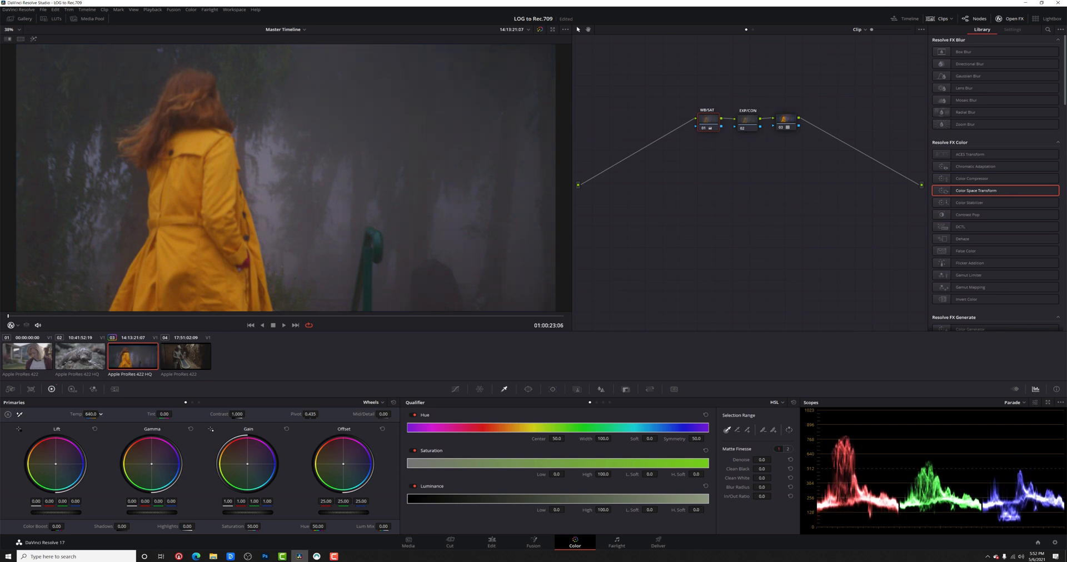
pyautogui.click(100, 413)
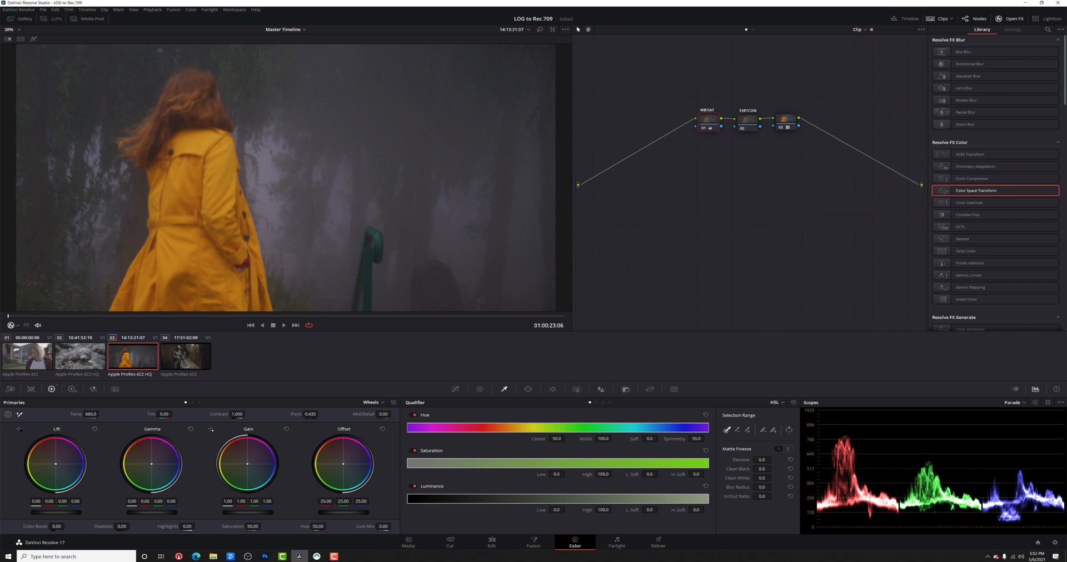
pyautogui.moveTo(163, 414); pyautogui.dragTo(167, 408)
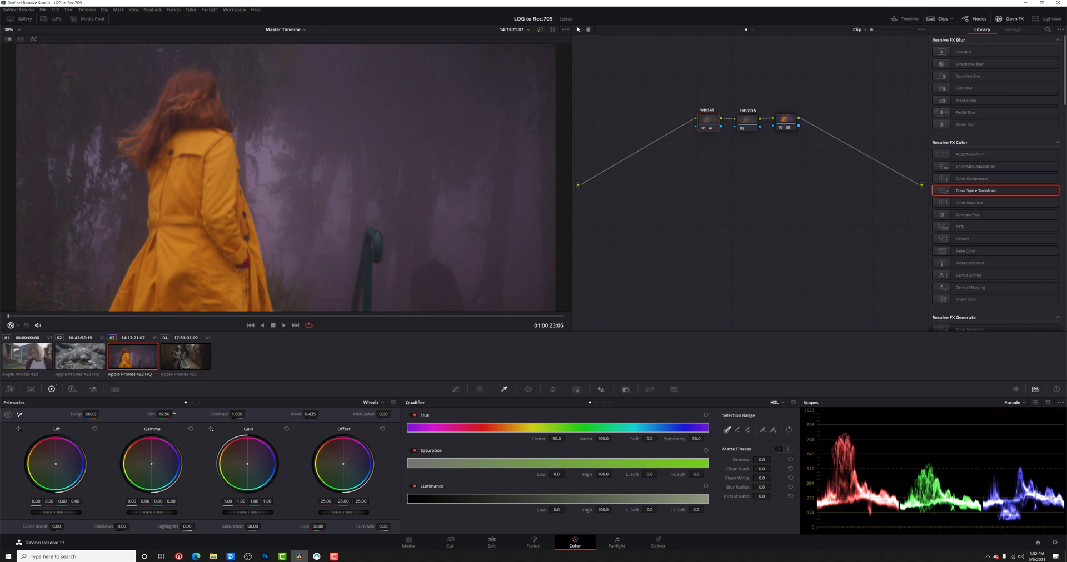
pyautogui.moveTo(470, 168)
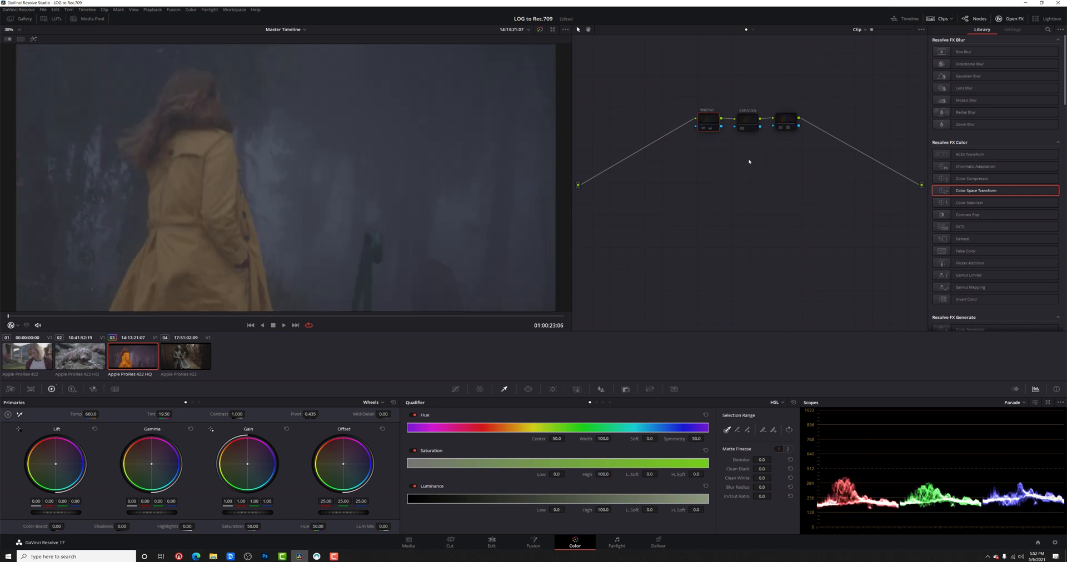
# - Select node 03 and re-enable the grade to bring back the warm look
pyautogui.click(785, 121)
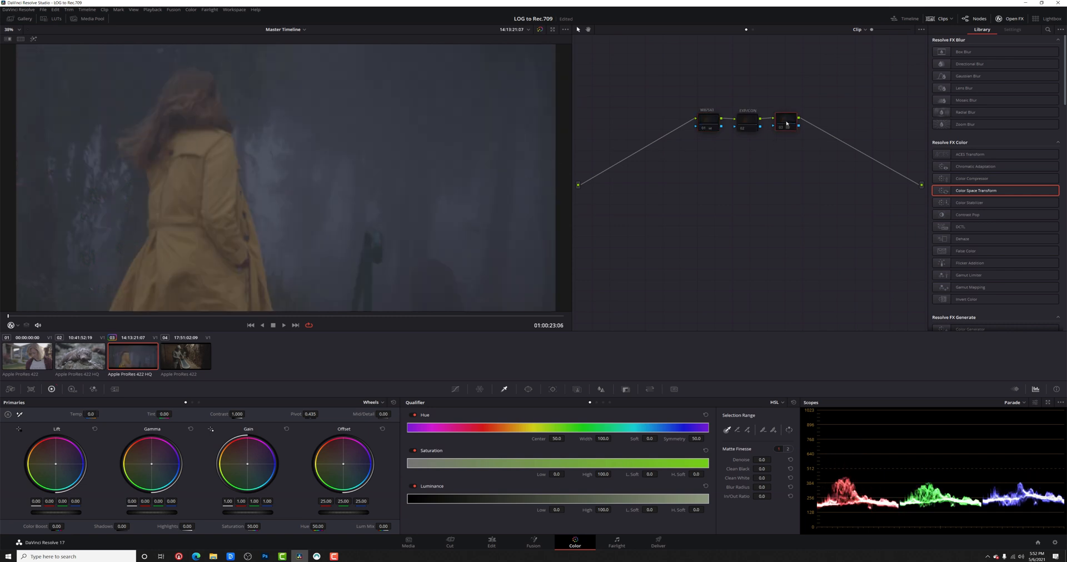
pyautogui.click(786, 119)
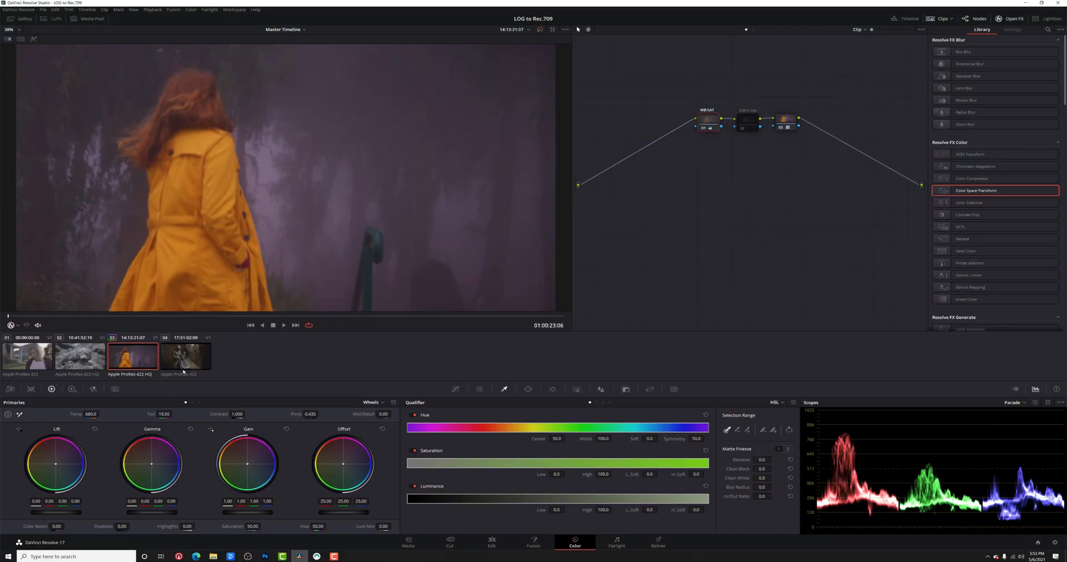
# - Load the snowboard clip and set node 03's CST input to Blackmagic Pocket 4K Film Gen 4
pyautogui.click(185, 356)
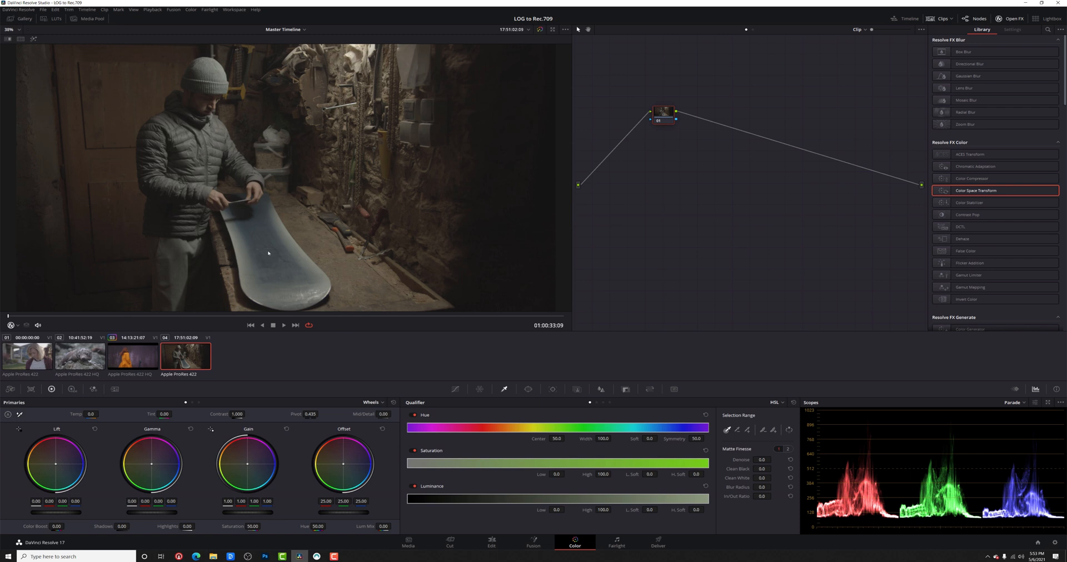
pyautogui.moveTo(270, 240)
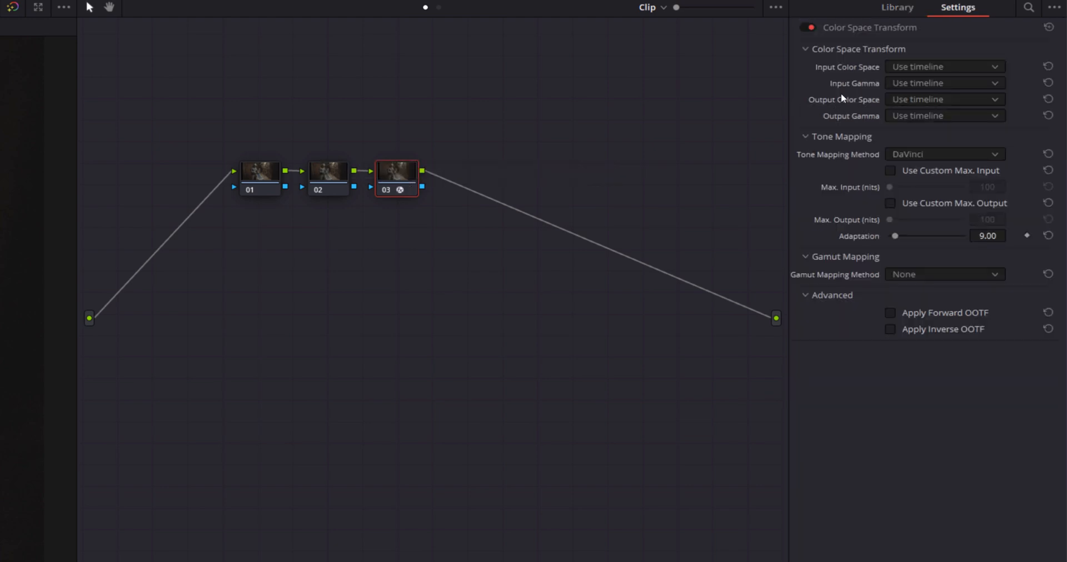
pyautogui.click(945, 66)
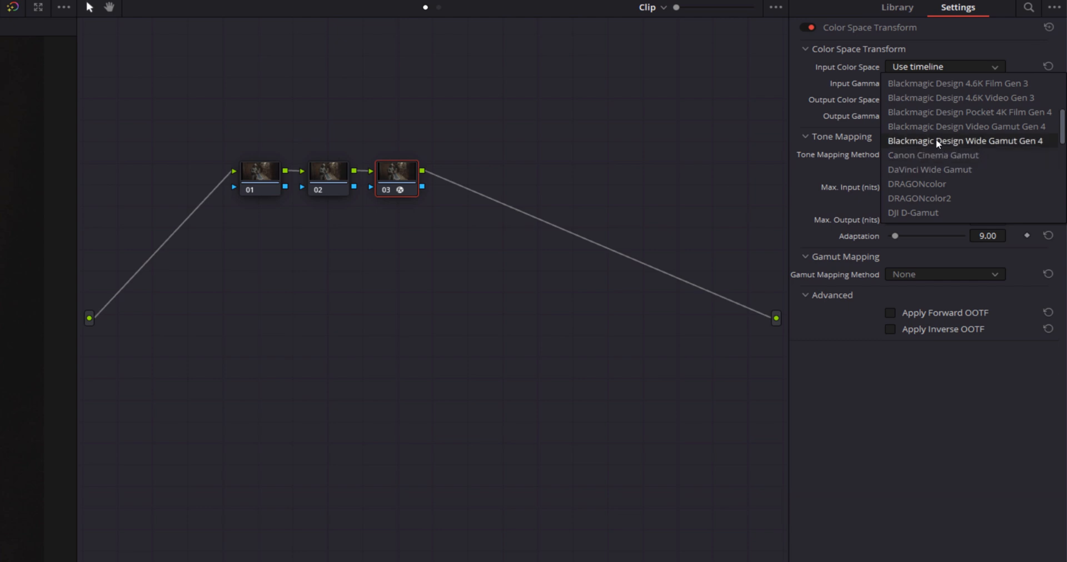
pyautogui.moveTo(985, 111)
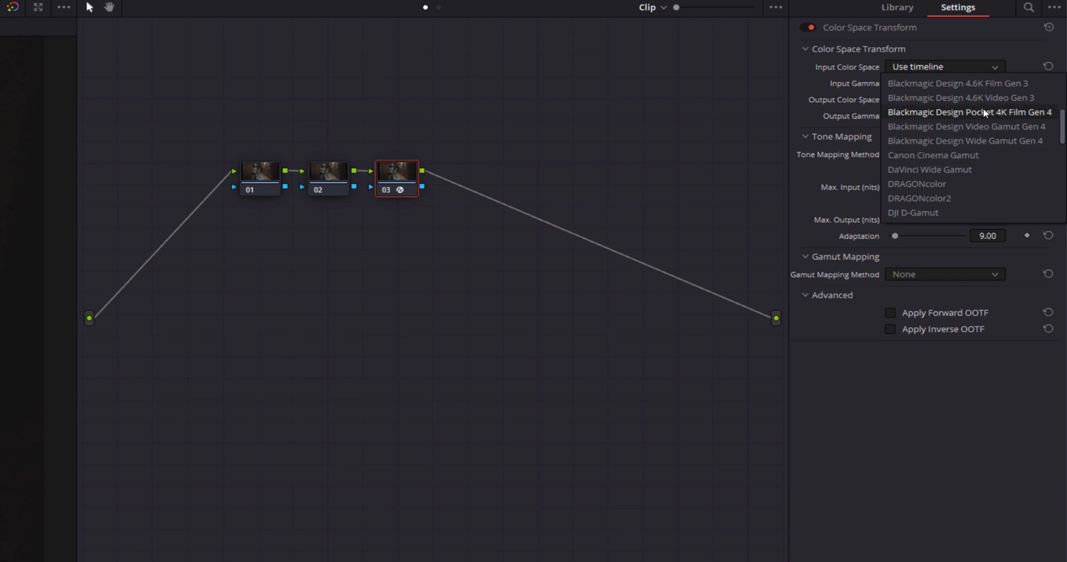
pyautogui.click(971, 112)
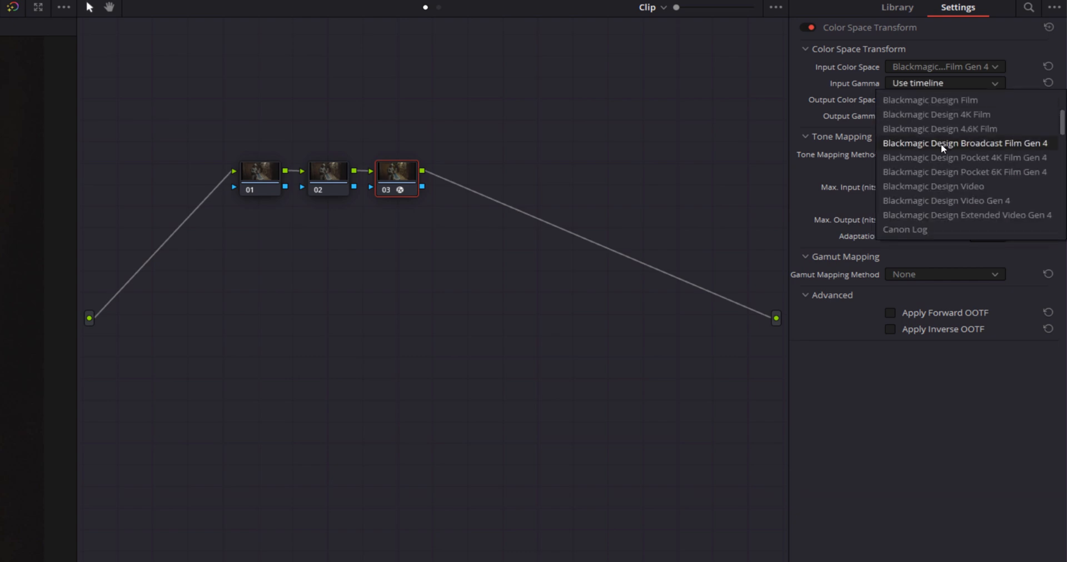
pyautogui.moveTo(948, 157)
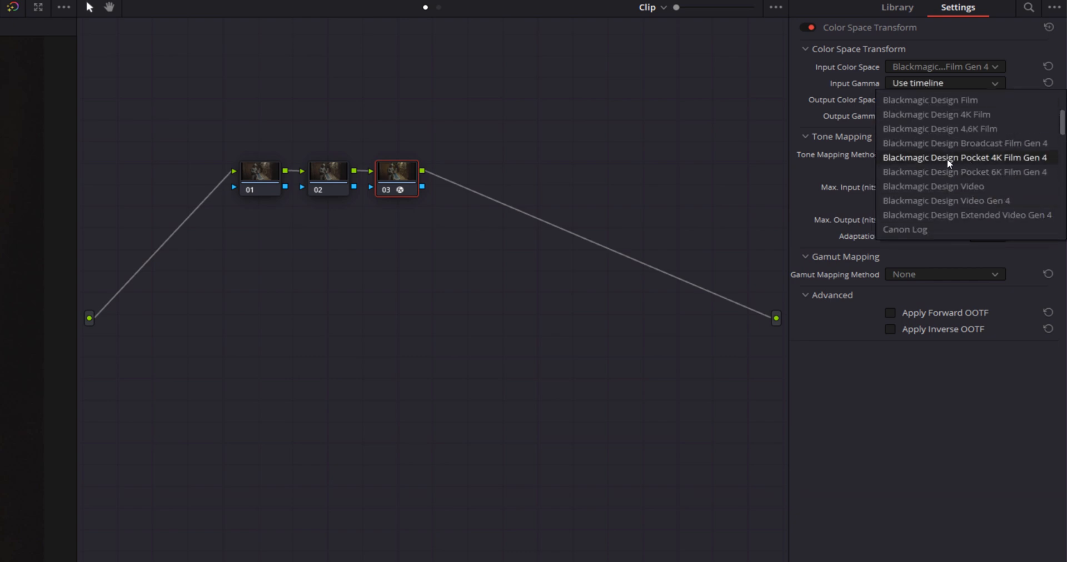
pyautogui.moveTo(1019, 164)
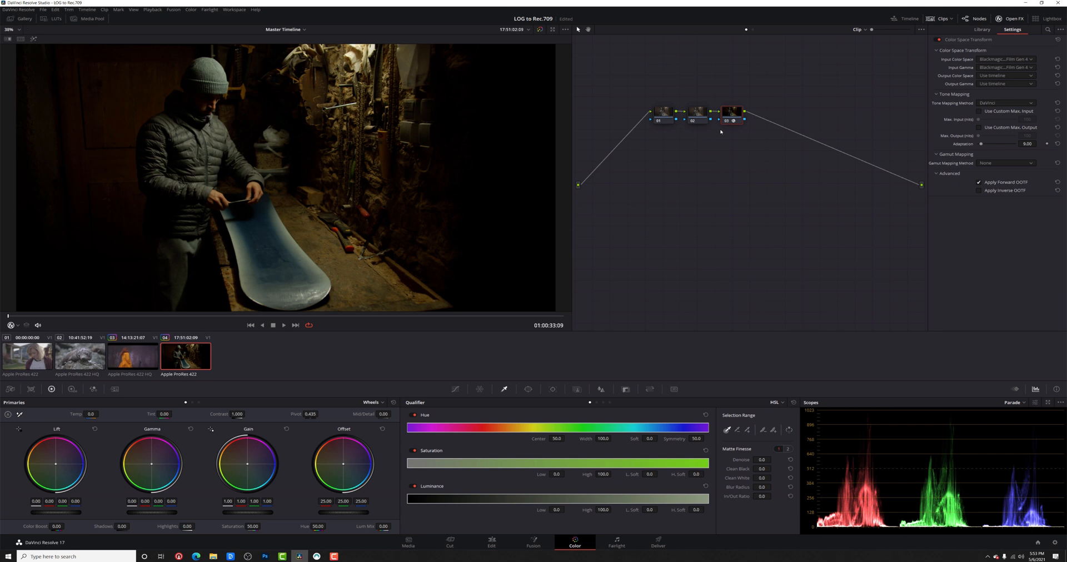
# - Set temperature to -220 on the white balance node and toggle the grade to compare
pyautogui.click(981, 29)
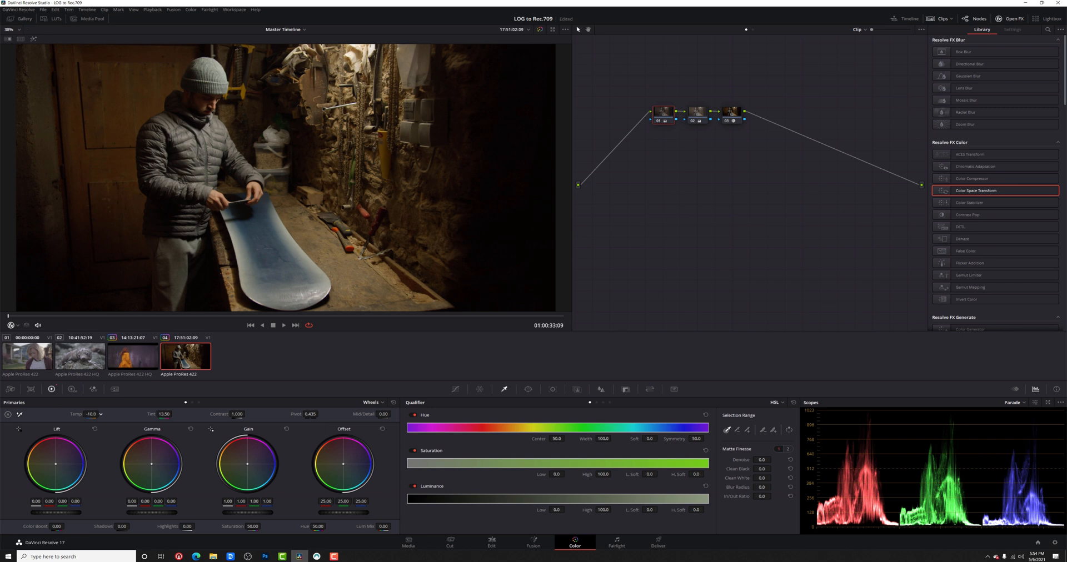
pyautogui.write('-220.0')
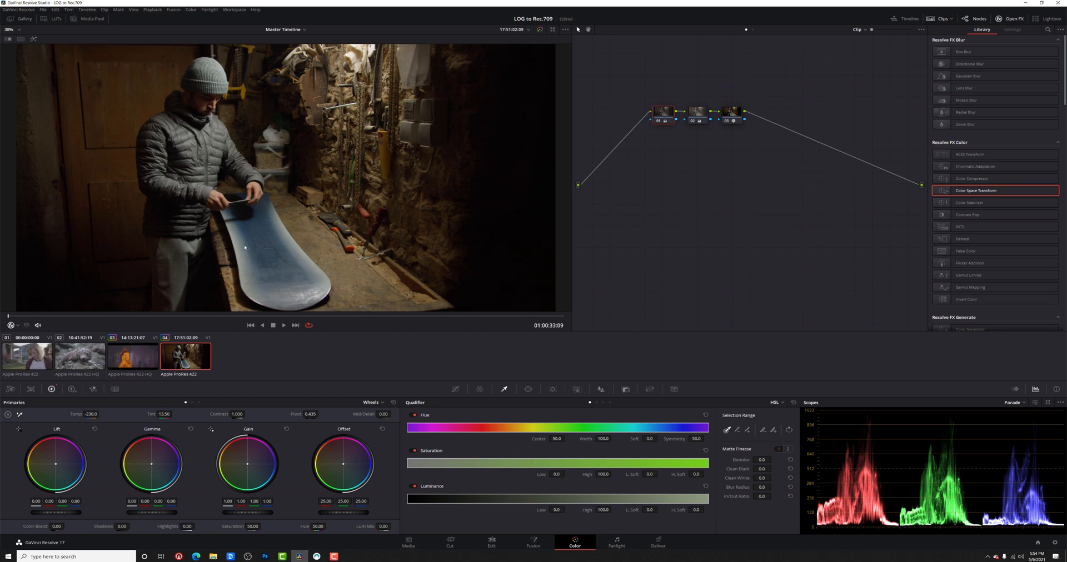
pyautogui.moveTo(427, 189)
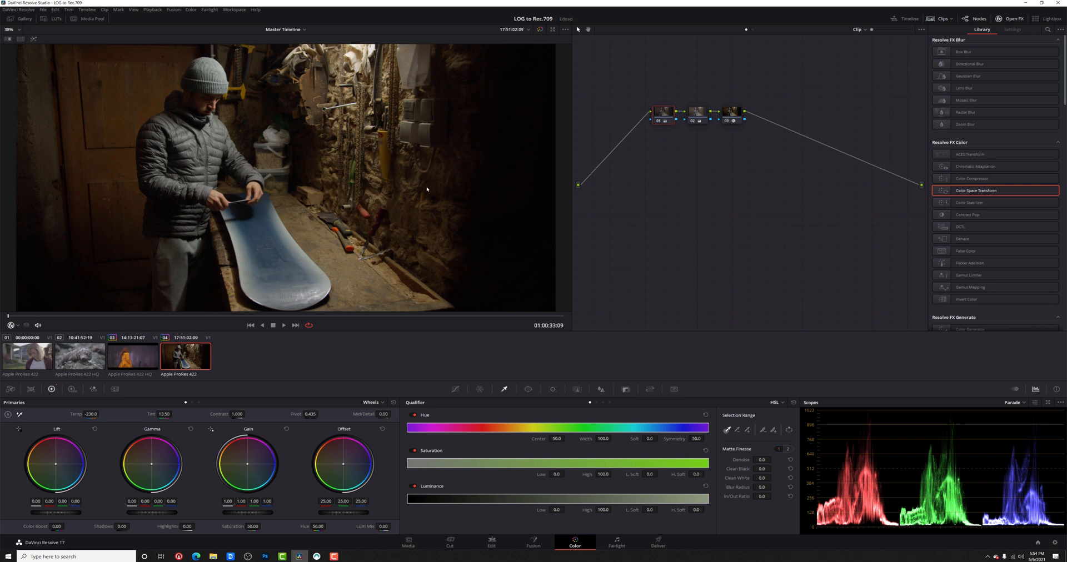
pyautogui.moveTo(313, 179)
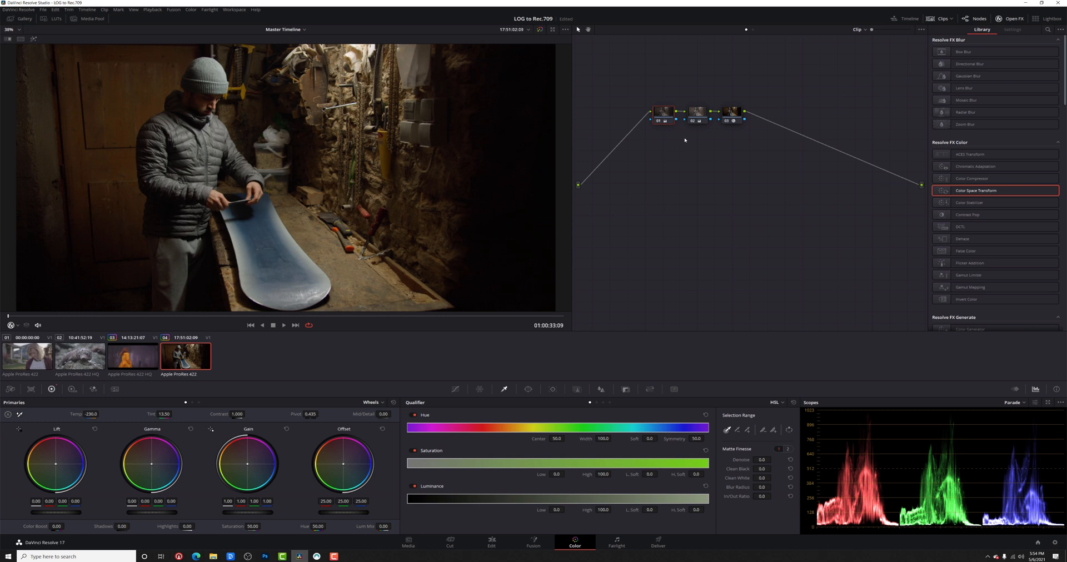
pyautogui.click(662, 110)
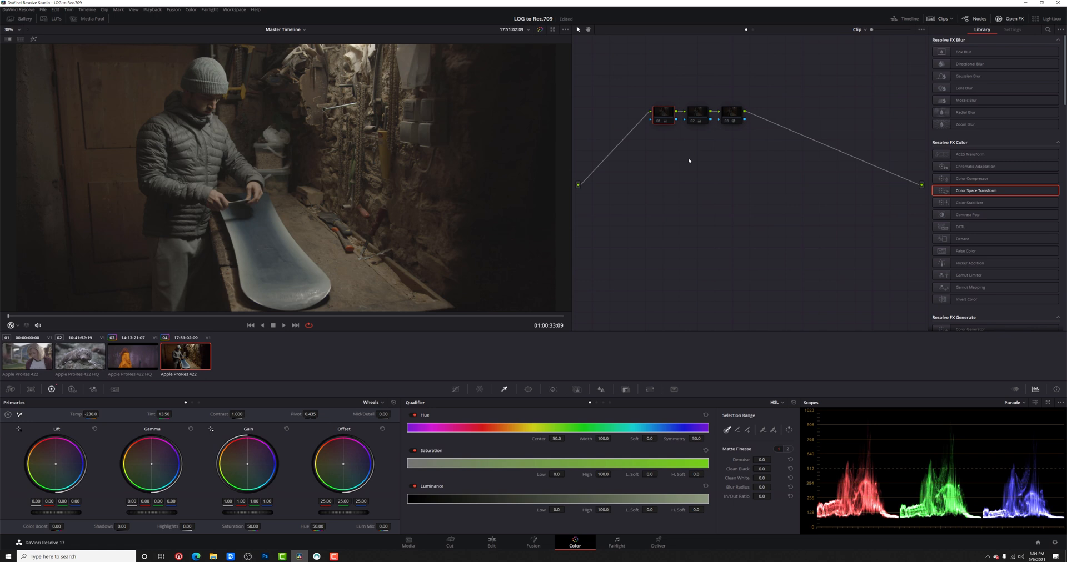
pyautogui.moveTo(576, 260)
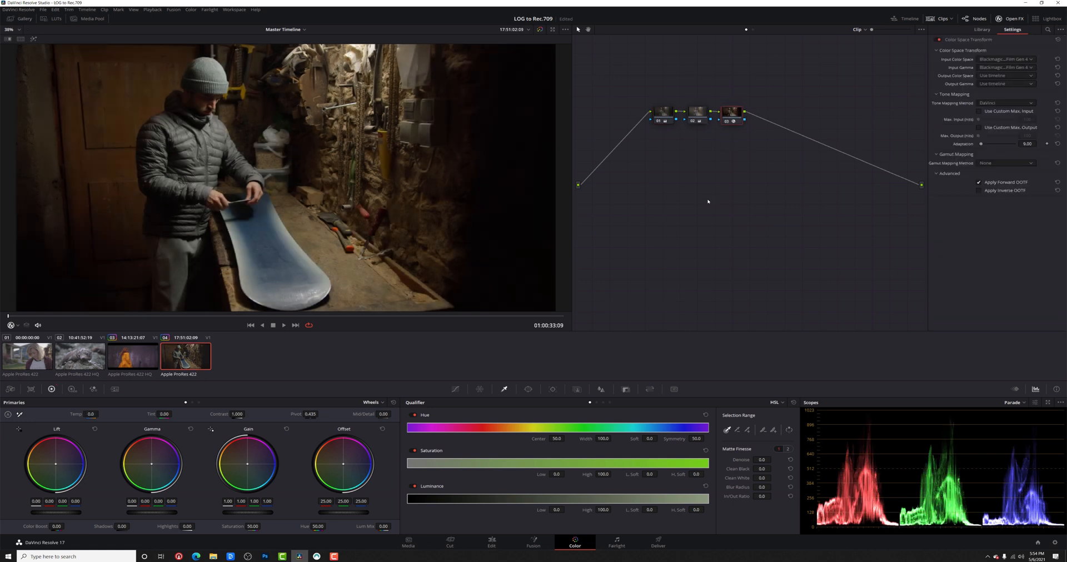
pyautogui.click(730, 112)
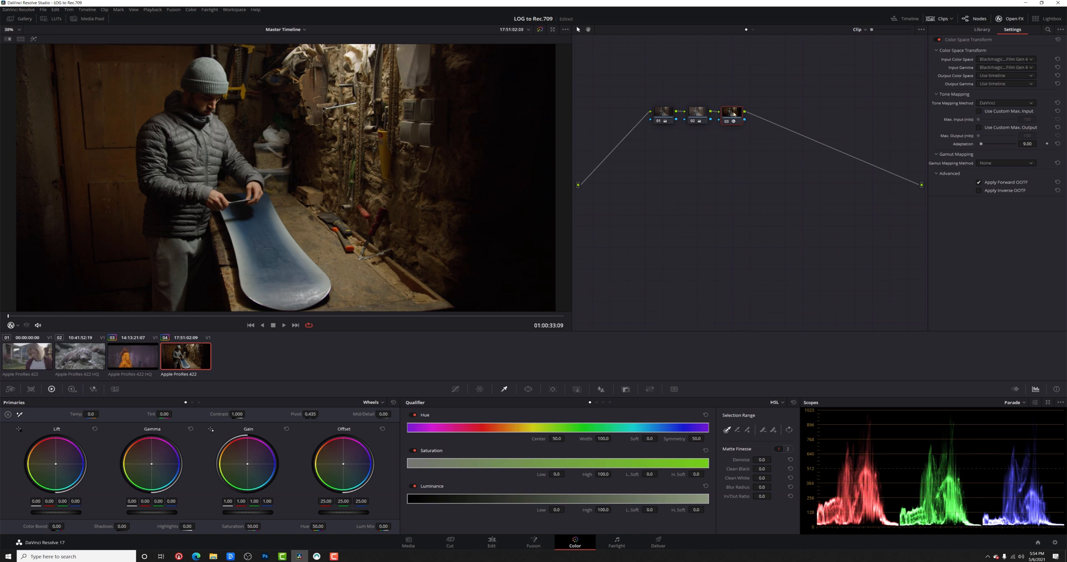
pyautogui.click(730, 111)
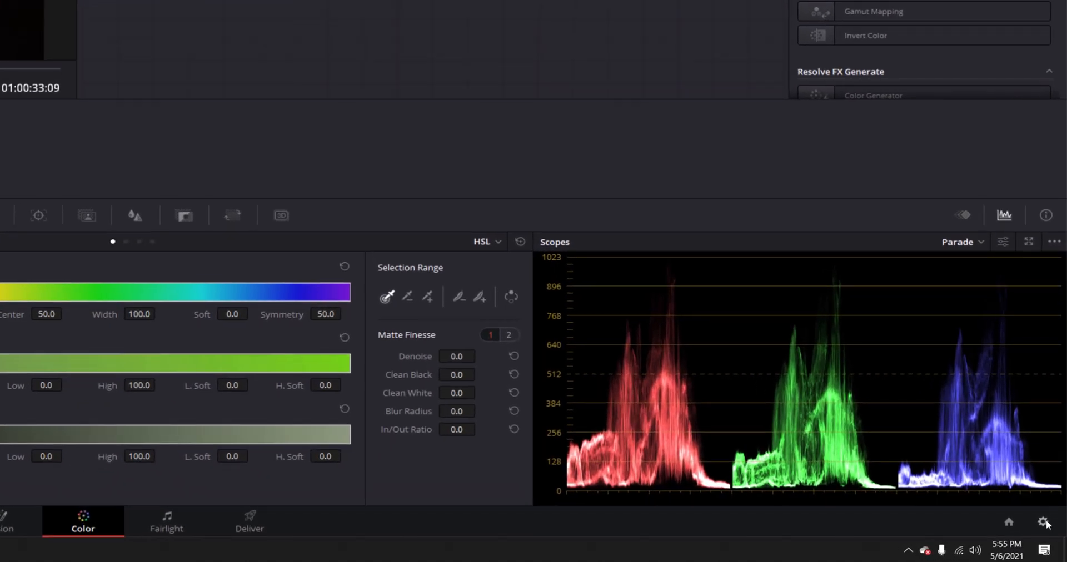
# - Set DaVinci YRGB Color Managed with the Wide Gamut, Rec.709 Gamma 2.4 preset, and save
pyautogui.click(1045, 522)
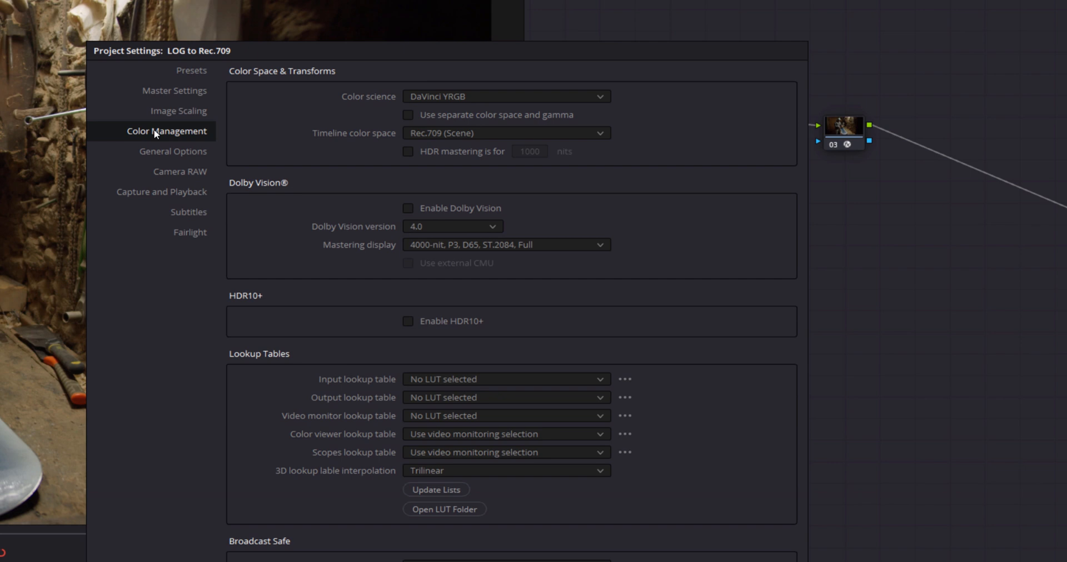
pyautogui.moveTo(321, 175)
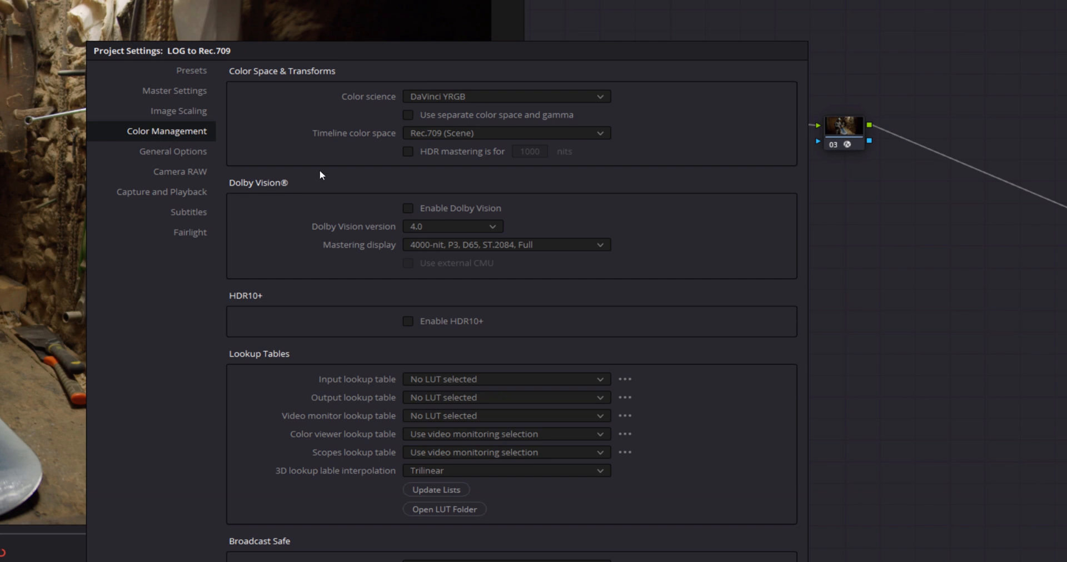
pyautogui.moveTo(430, 109)
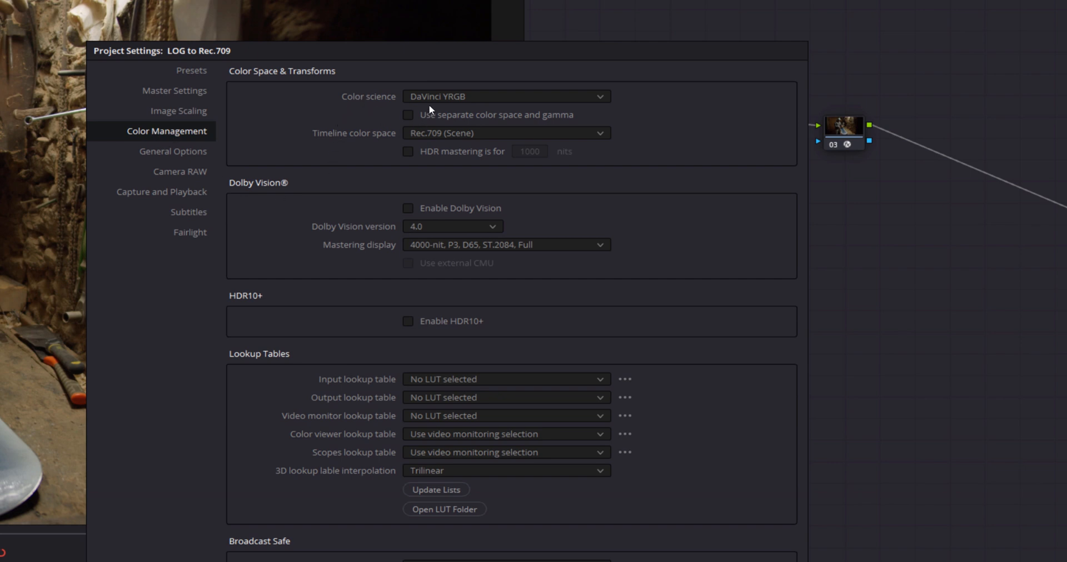
pyautogui.click(505, 96)
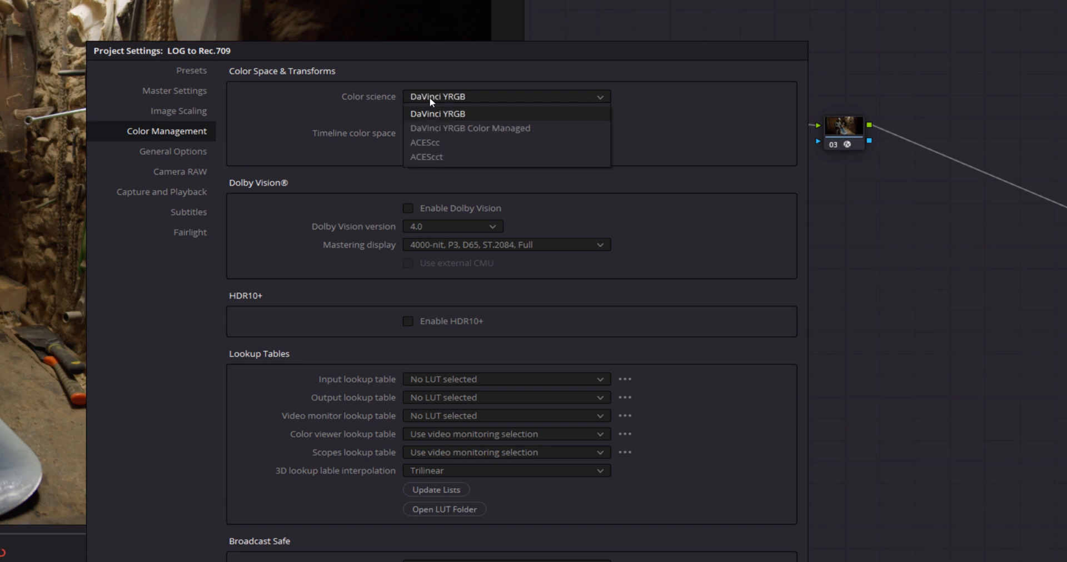
pyautogui.click(469, 129)
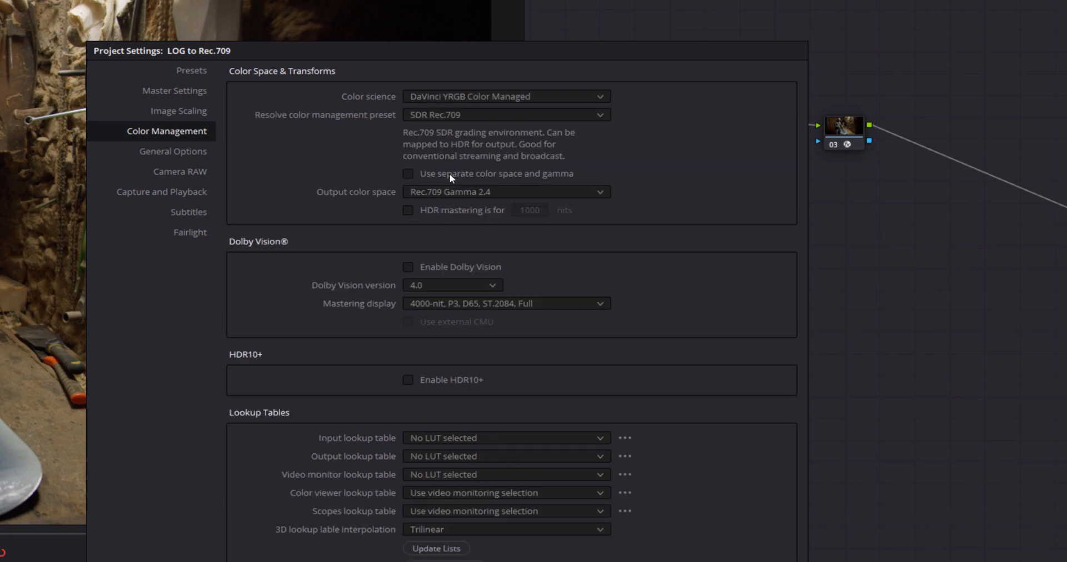
pyautogui.moveTo(270, 127)
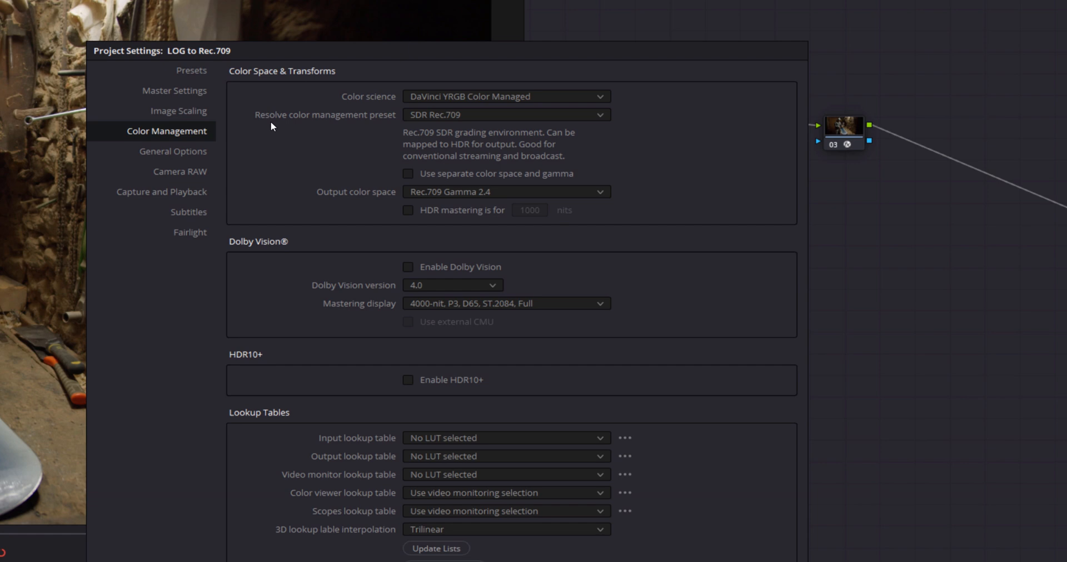
pyautogui.moveTo(437, 118)
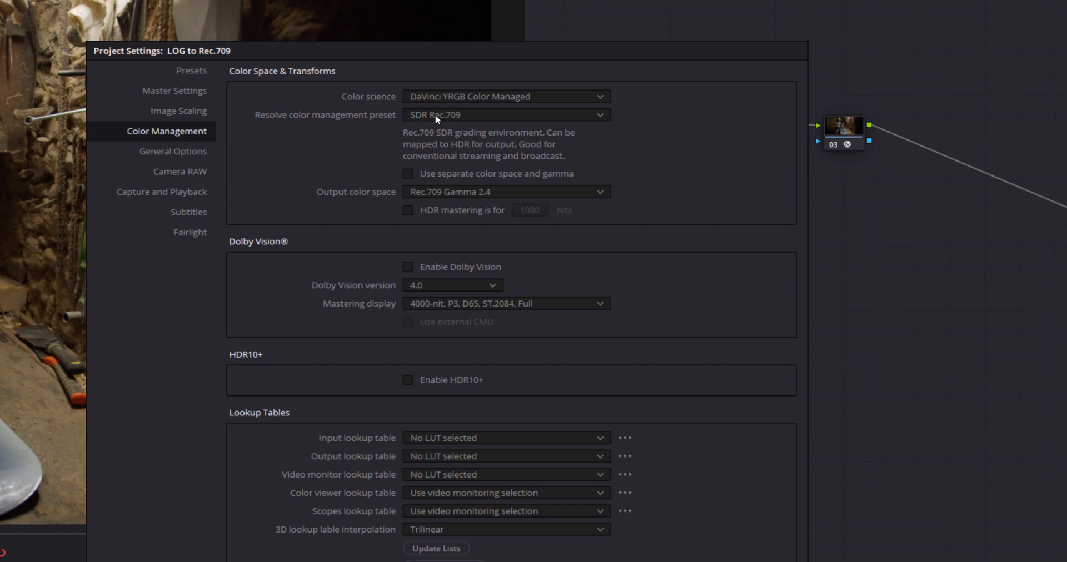
pyautogui.click(506, 115)
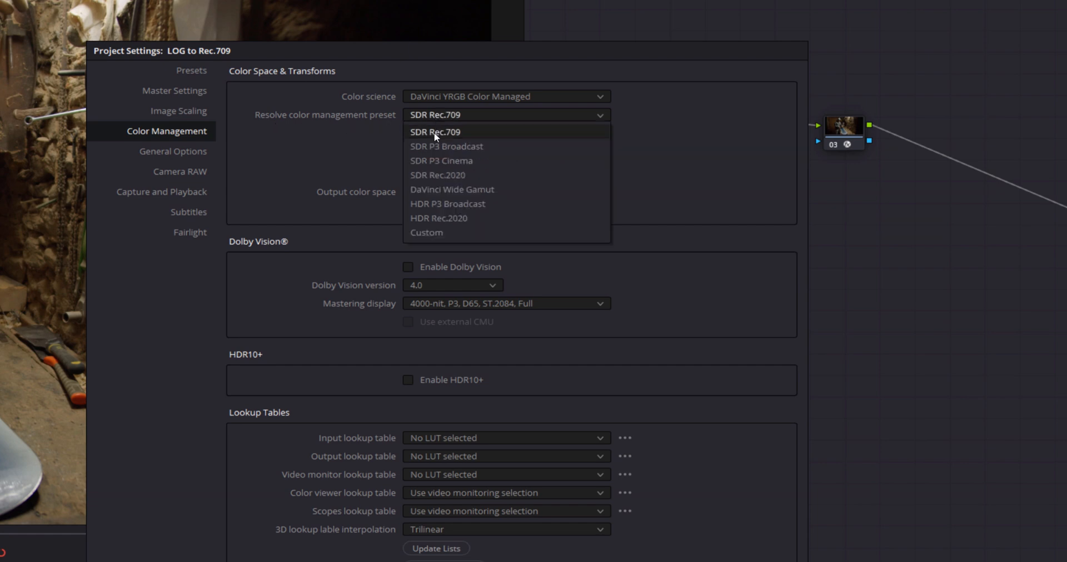
pyautogui.click(452, 189)
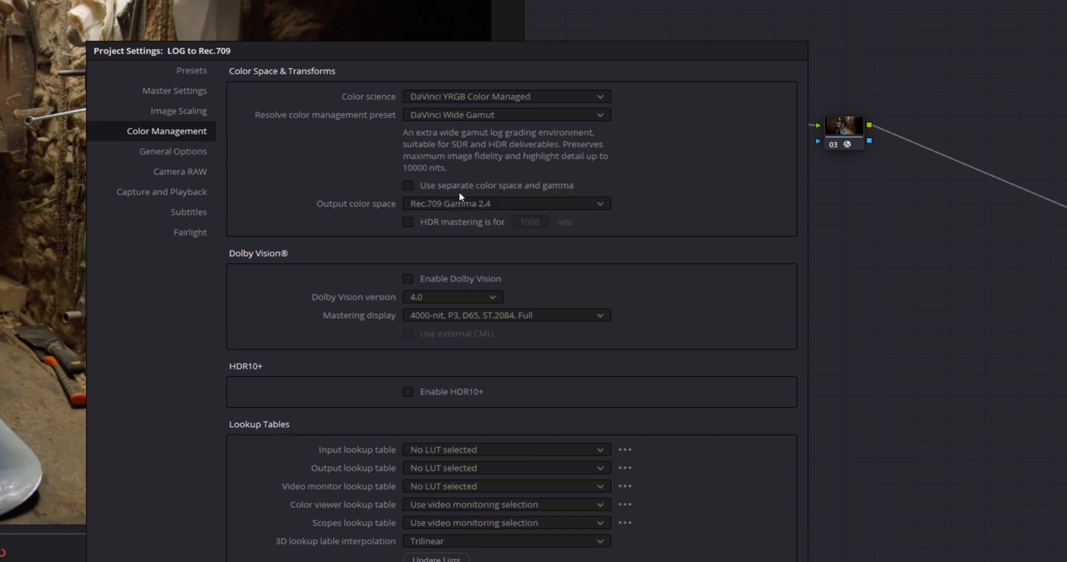
pyautogui.moveTo(703, 169)
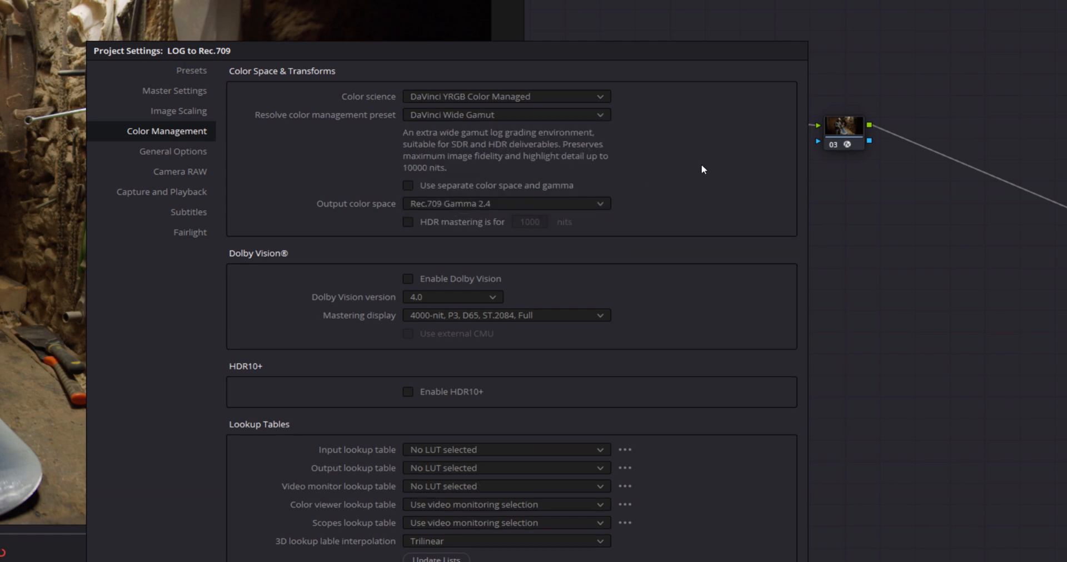
pyautogui.scroll(-3)
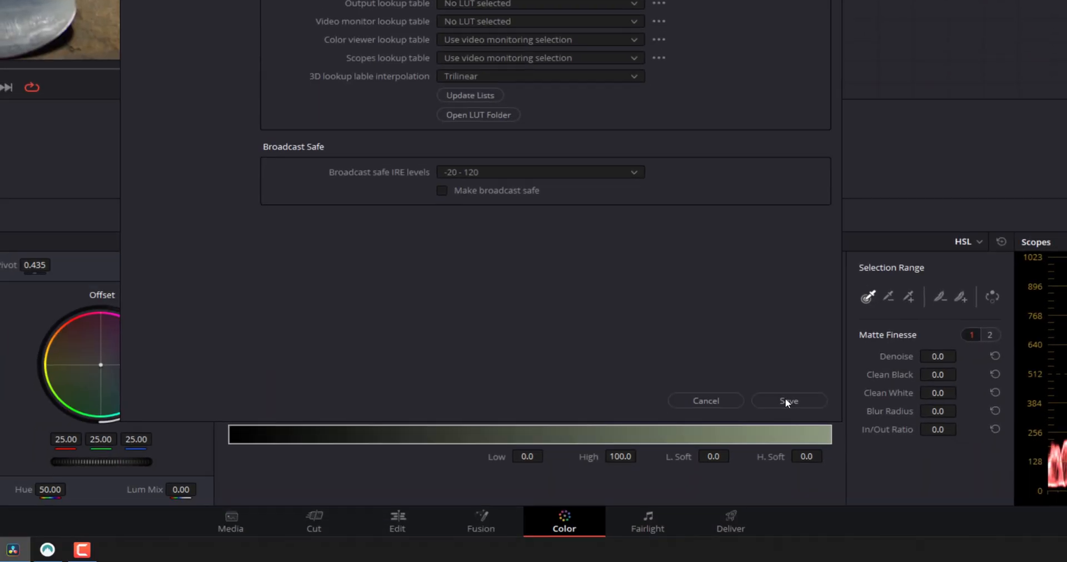
pyautogui.click(788, 401)
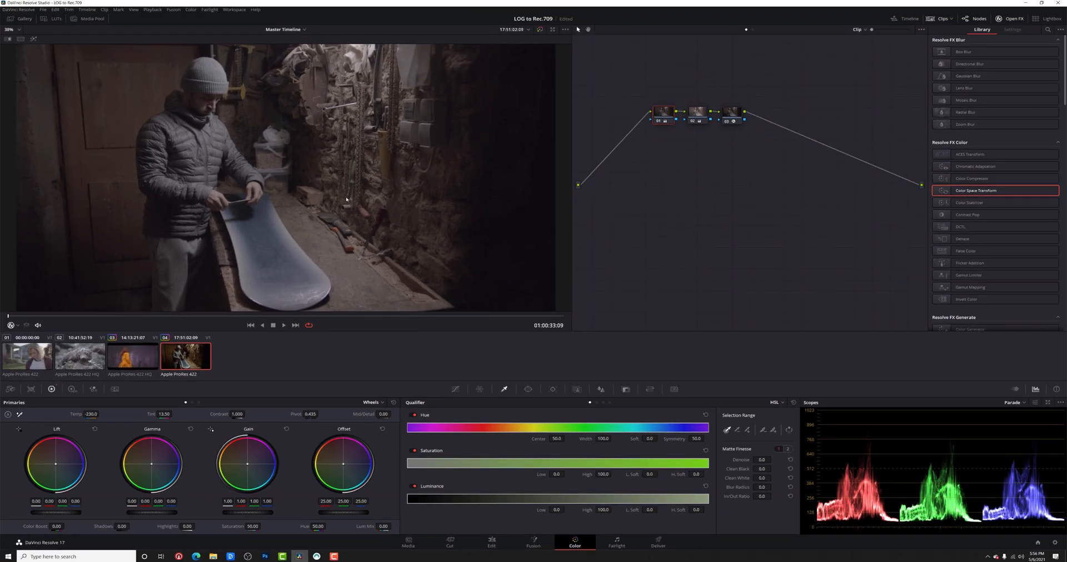
pyautogui.moveTo(157, 541)
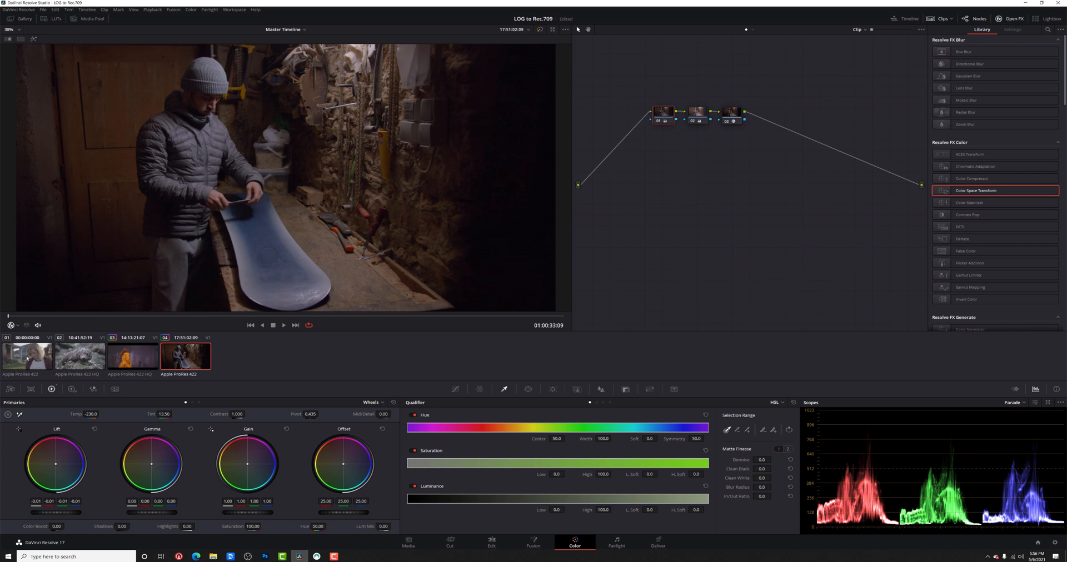
# - Switch to clip 01, the woman outside a house
pyautogui.click(27, 355)
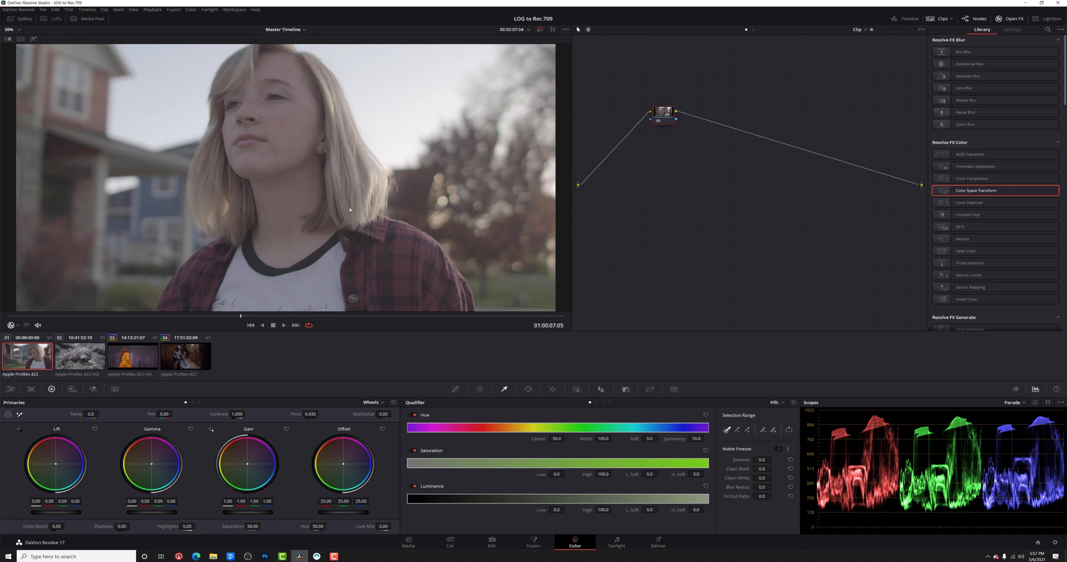
pyautogui.moveTo(332, 144)
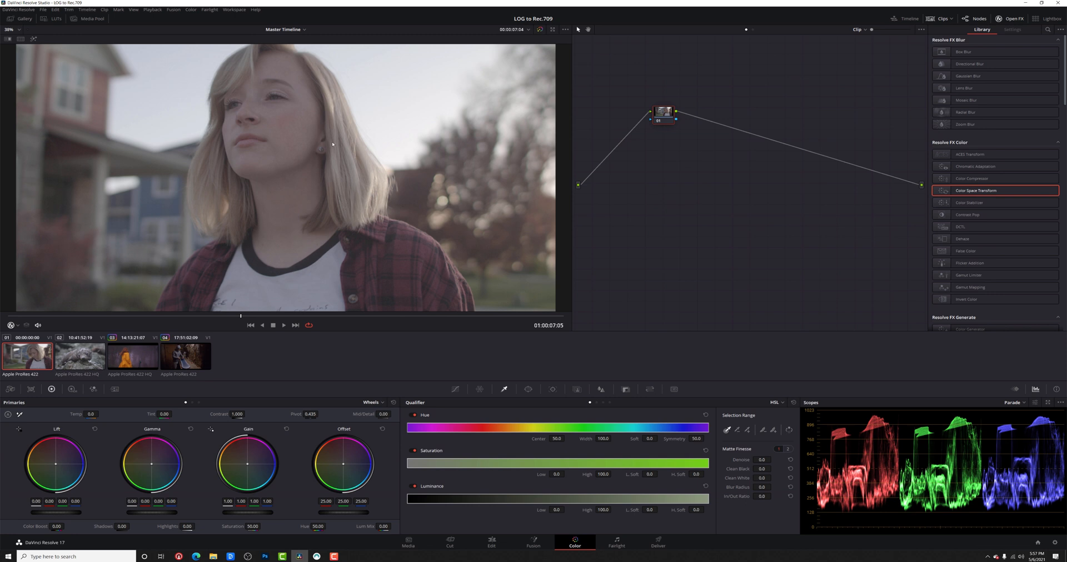
pyautogui.moveTo(402, 167)
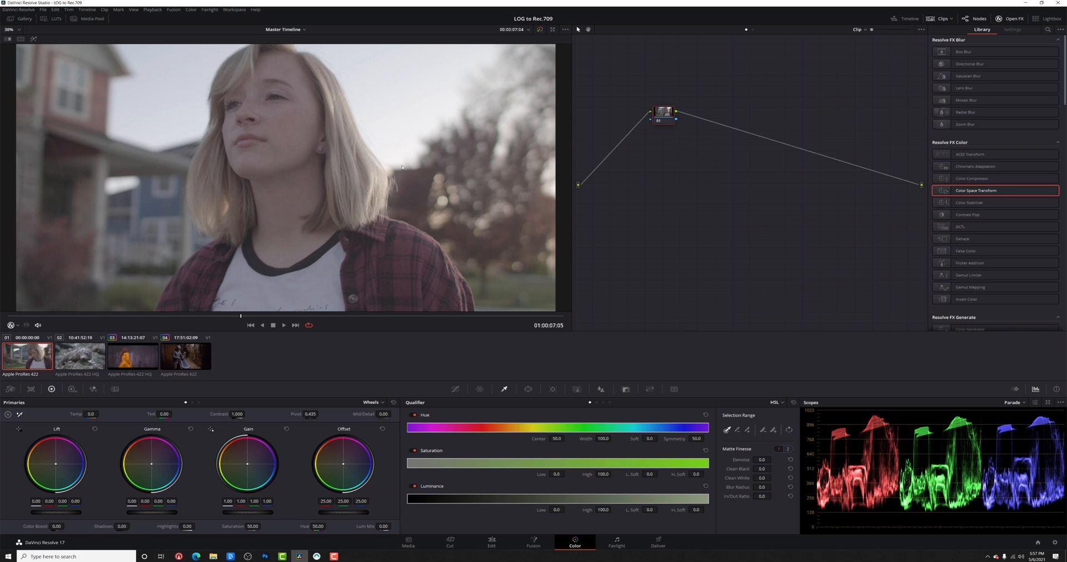
# - Assign an input color space to the portrait clip, then load the fur seal clip 02
pyautogui.rightClick(27, 357)
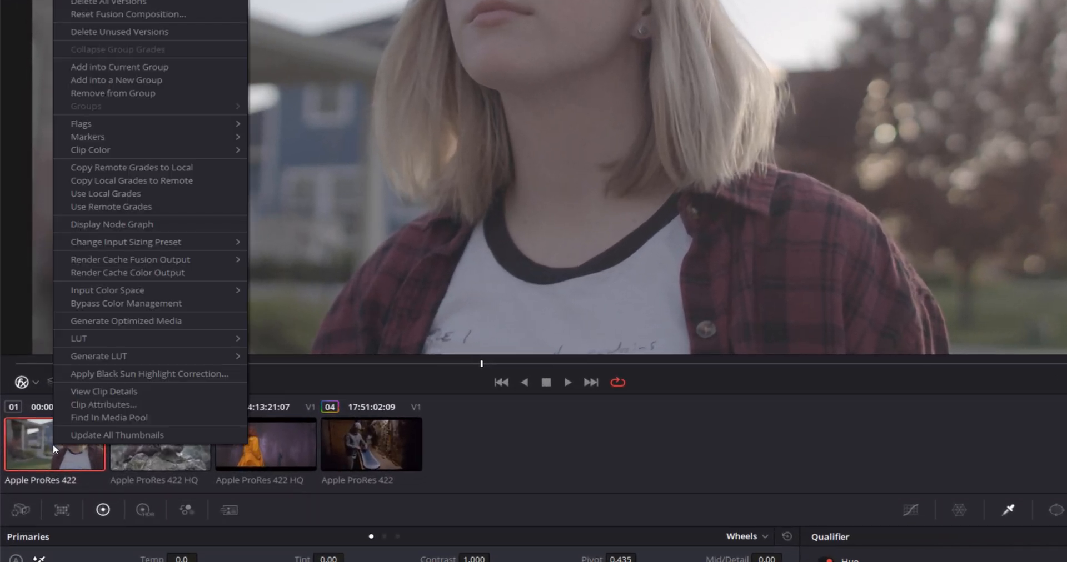
pyautogui.moveTo(151, 357)
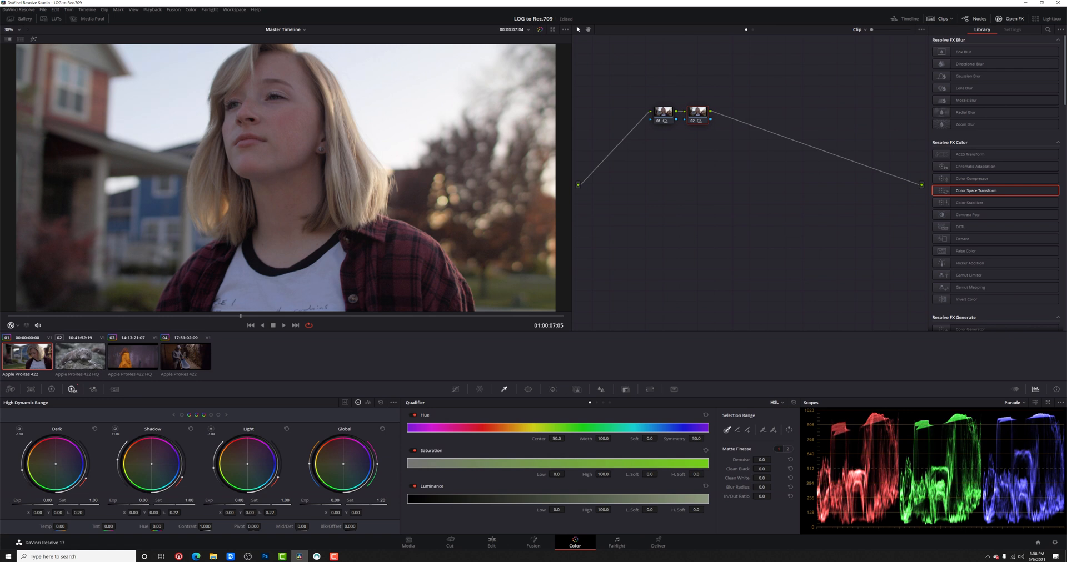
pyautogui.click(79, 357)
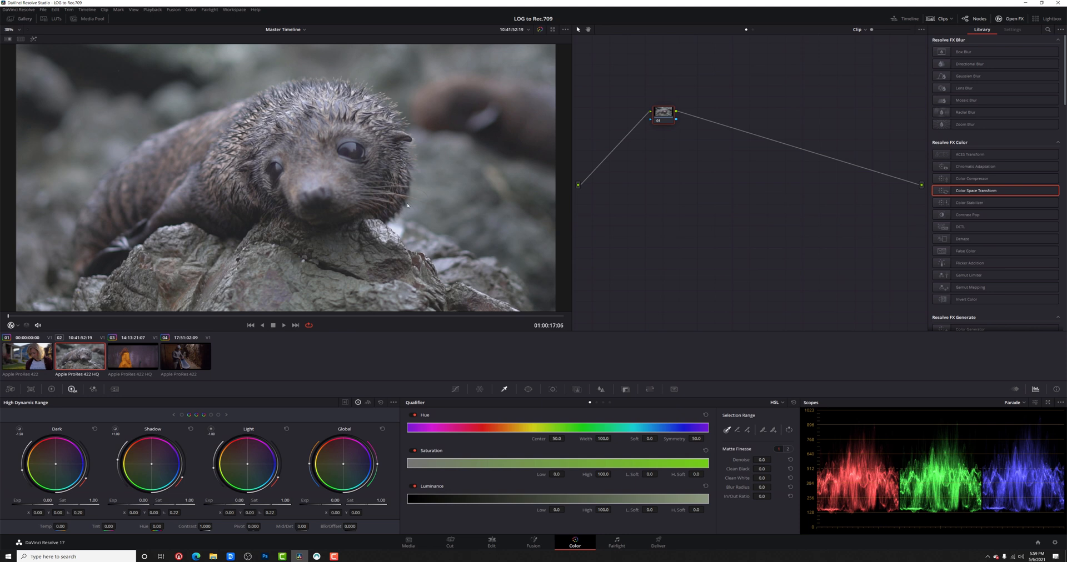
pyautogui.moveTo(422, 203)
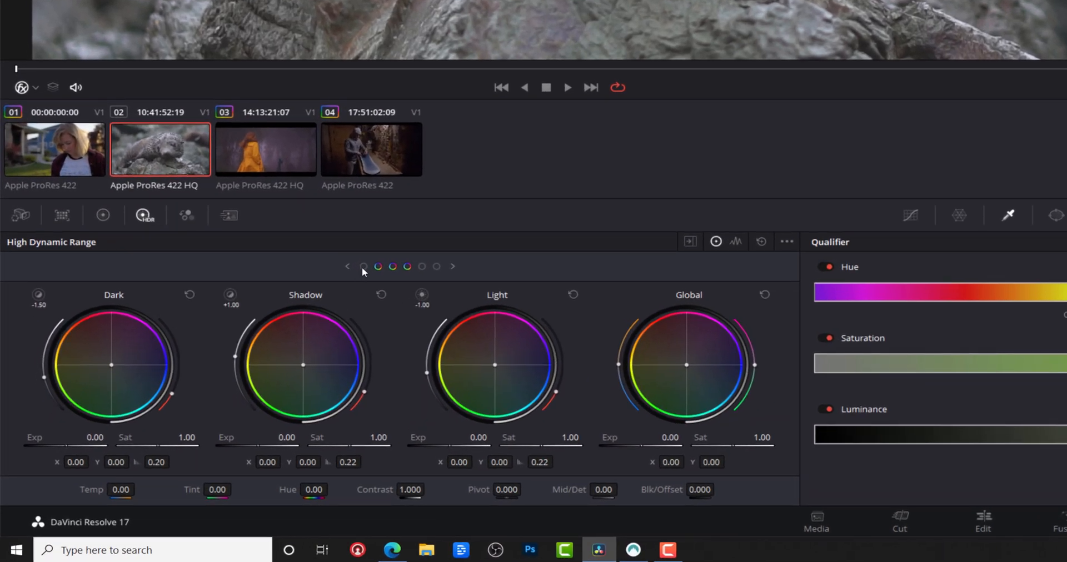
pyautogui.click(346, 266)
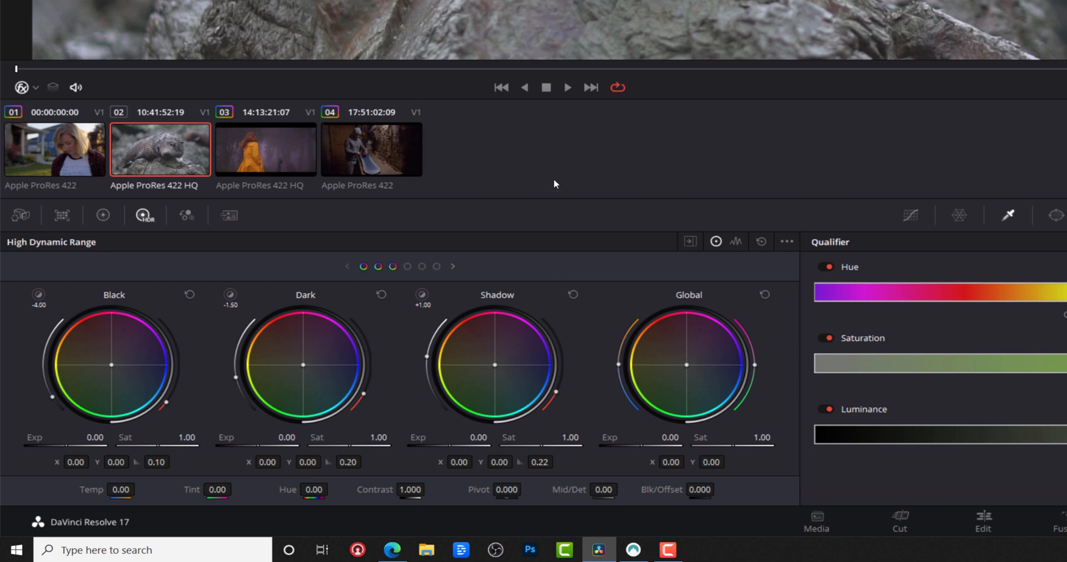
pyautogui.moveTo(274, 370)
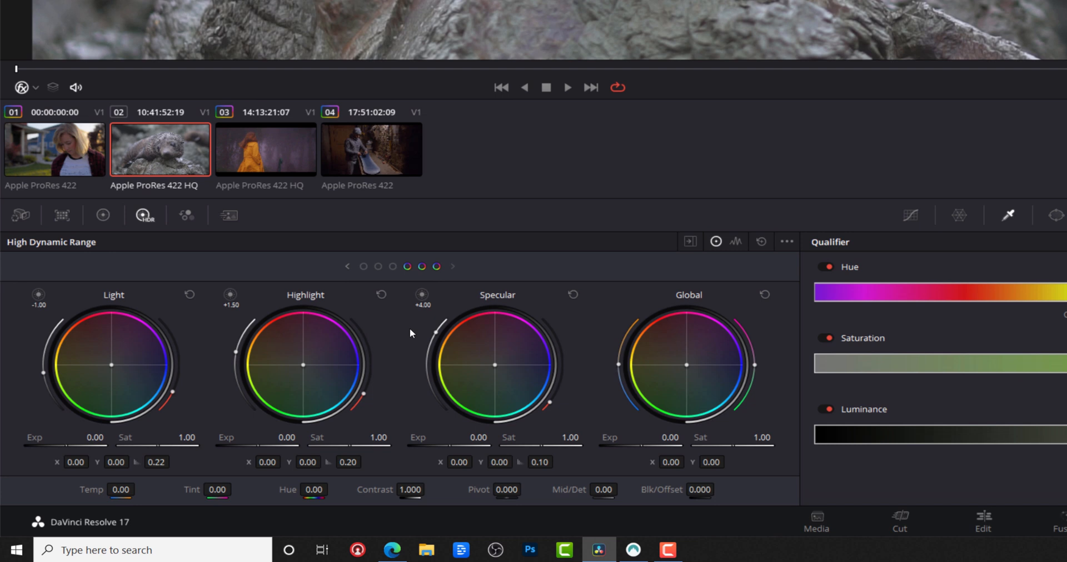
pyautogui.moveTo(474, 402)
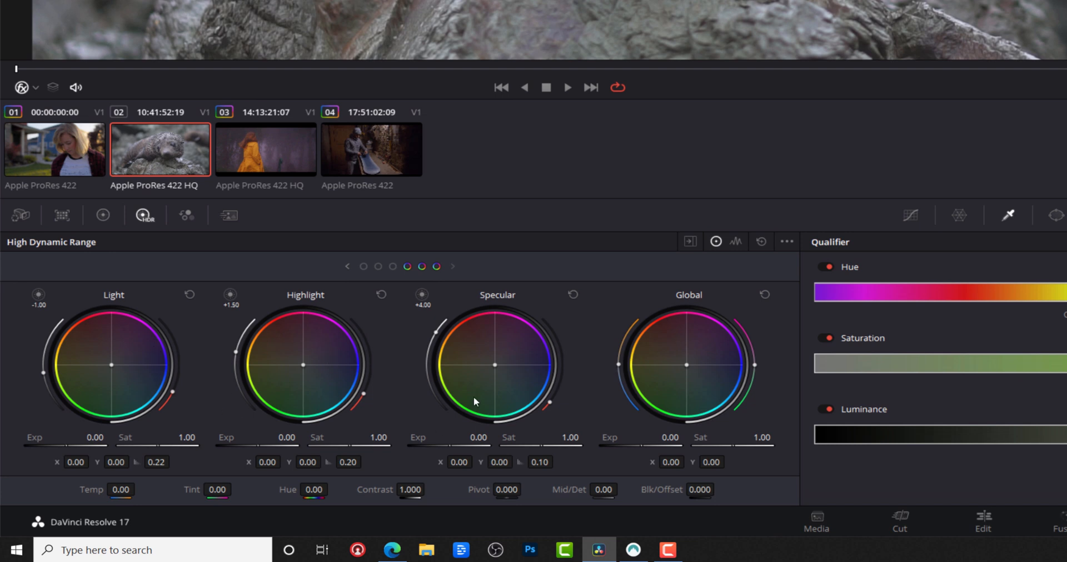
pyautogui.moveTo(702, 390)
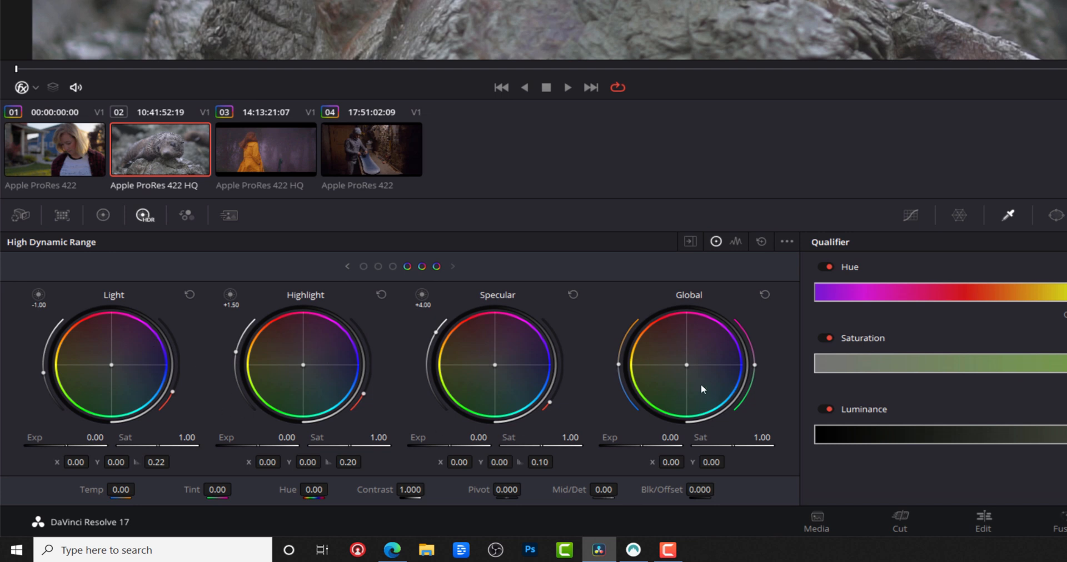
pyautogui.click(346, 266)
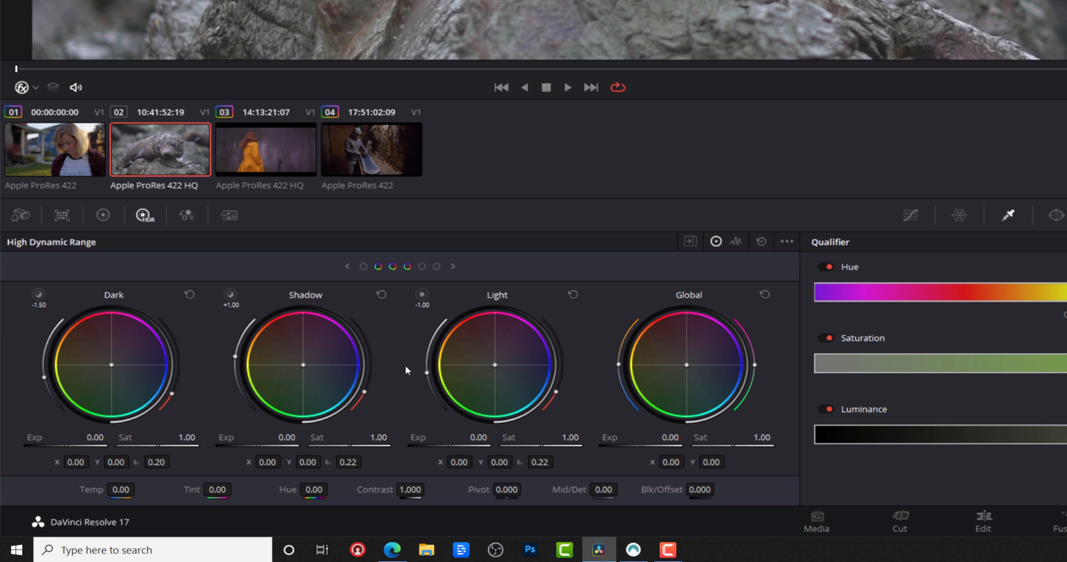
pyautogui.moveTo(320, 393)
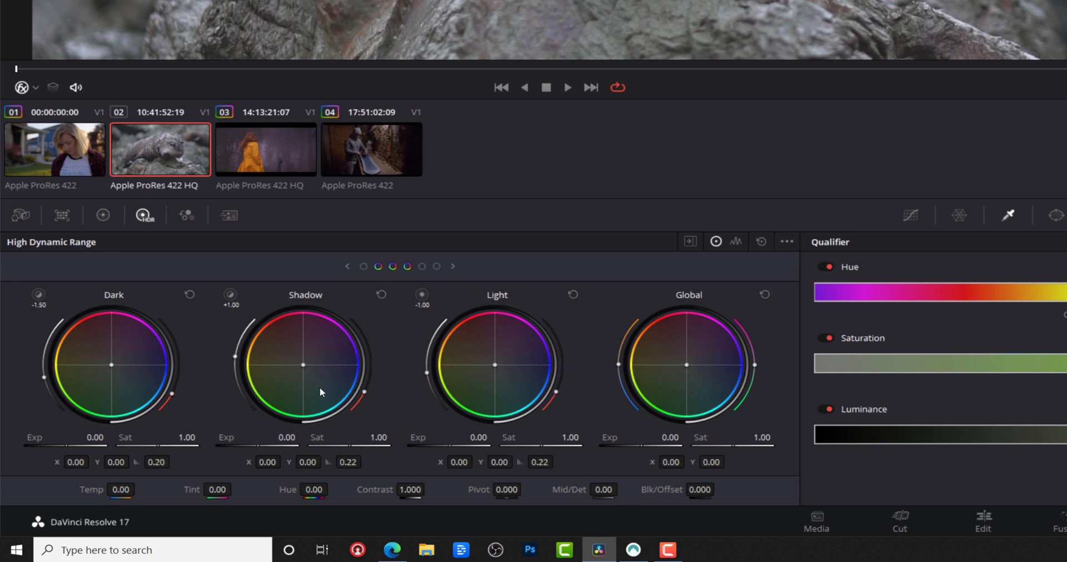
pyautogui.moveTo(331, 362)
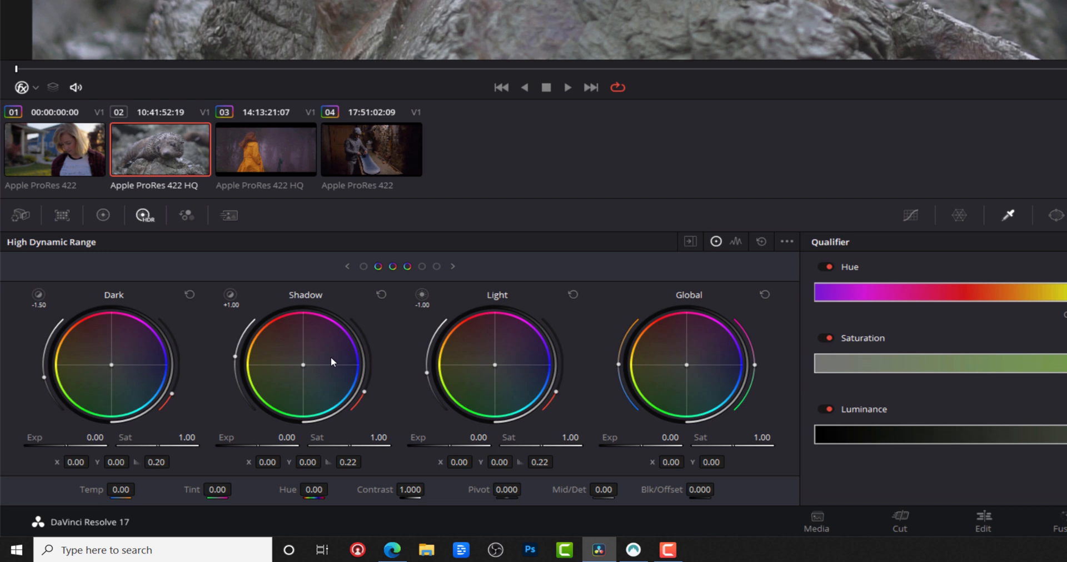
pyautogui.moveTo(488, 367)
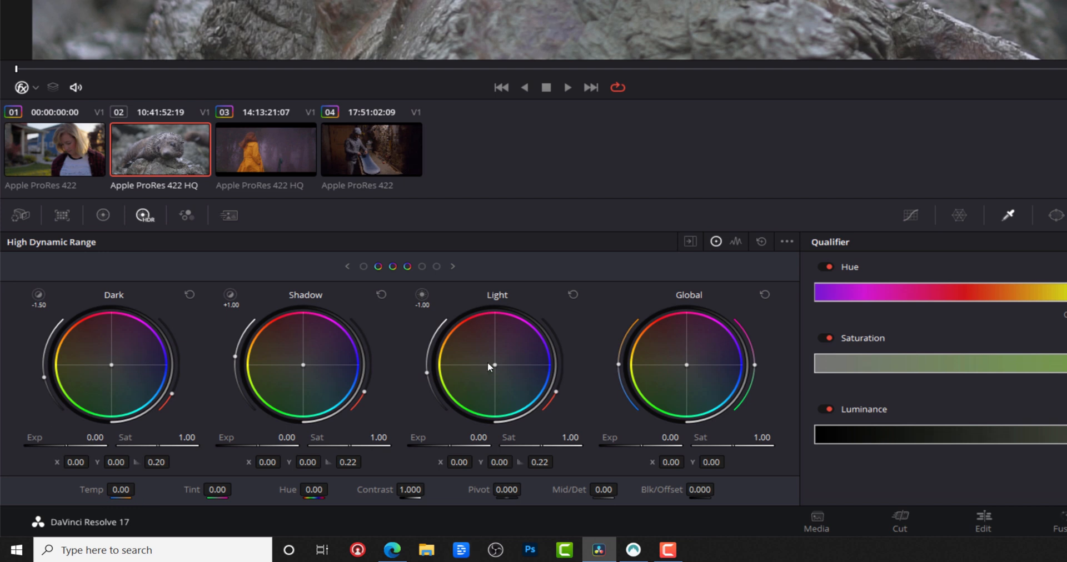
pyautogui.moveTo(485, 377)
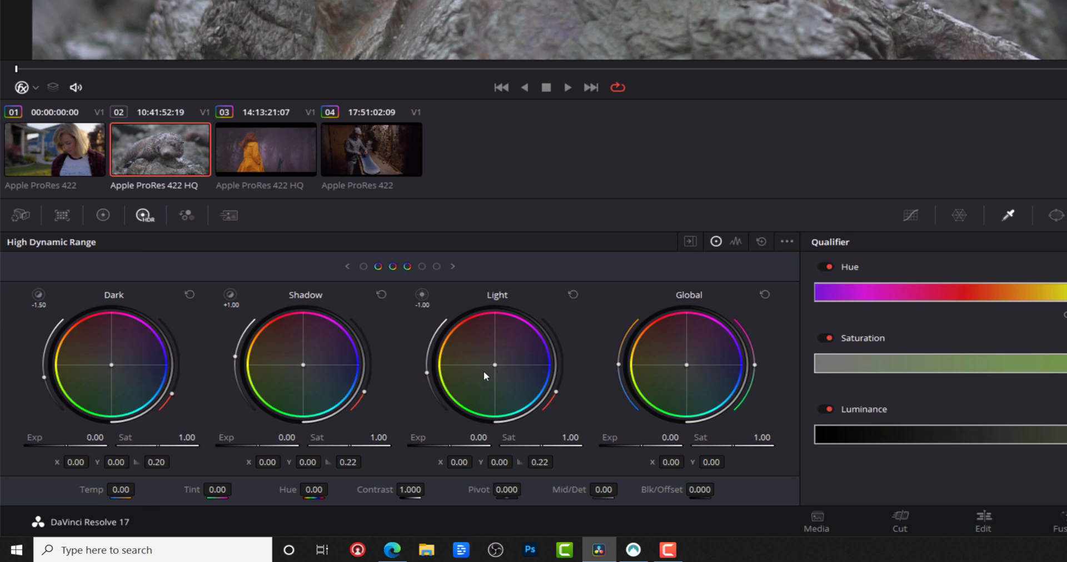
pyautogui.moveTo(742, 381)
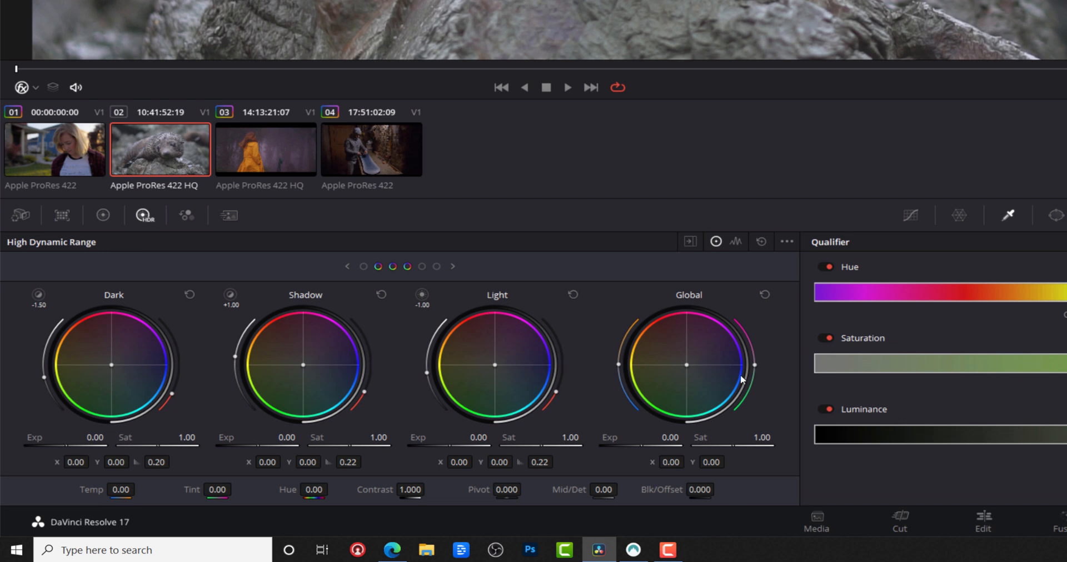
pyautogui.moveTo(526, 406)
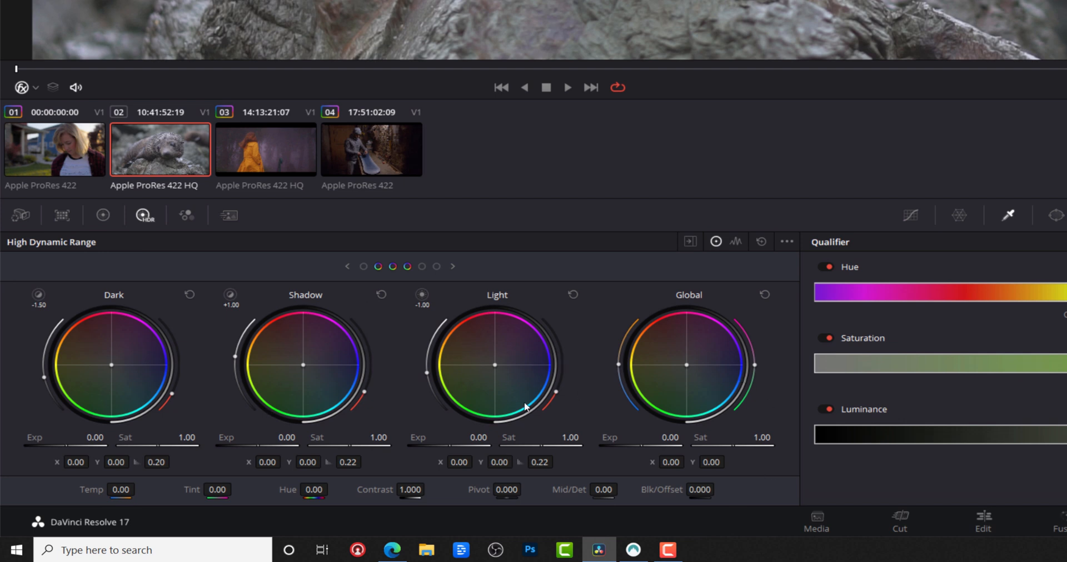
pyautogui.moveTo(325, 368)
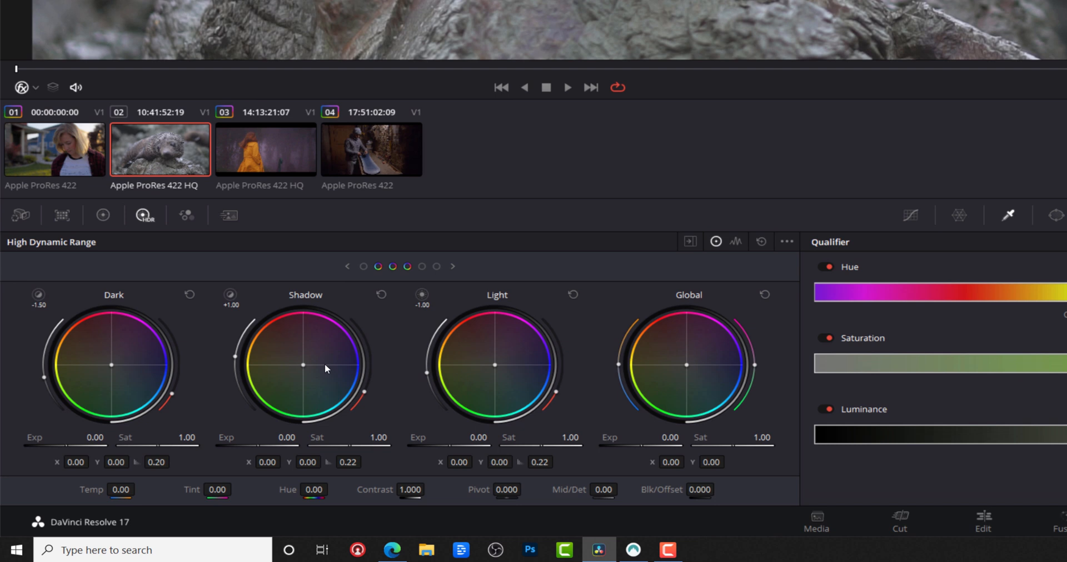
pyautogui.moveTo(475, 377)
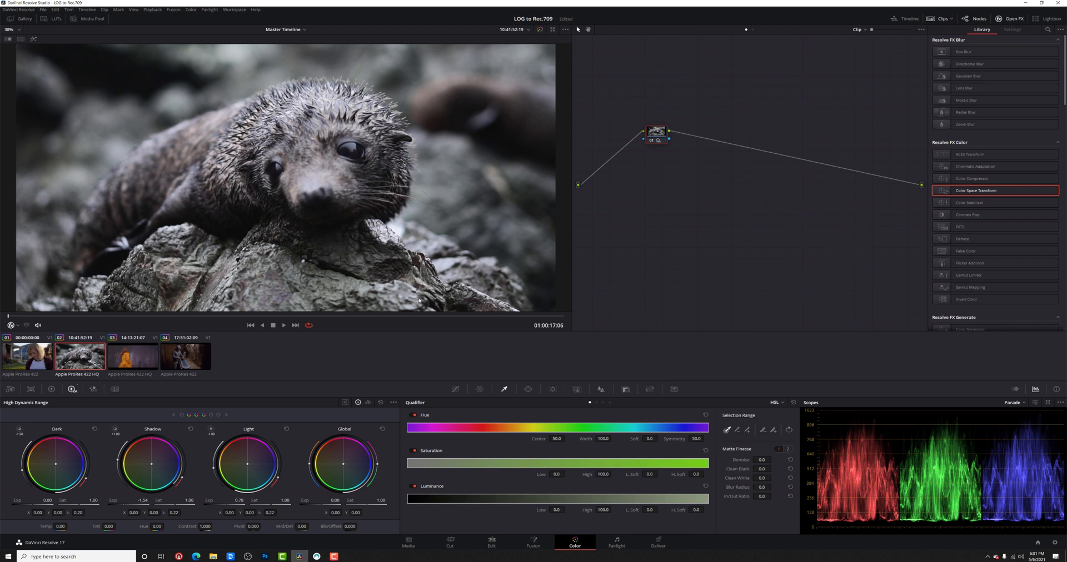
pyautogui.moveTo(464, 224)
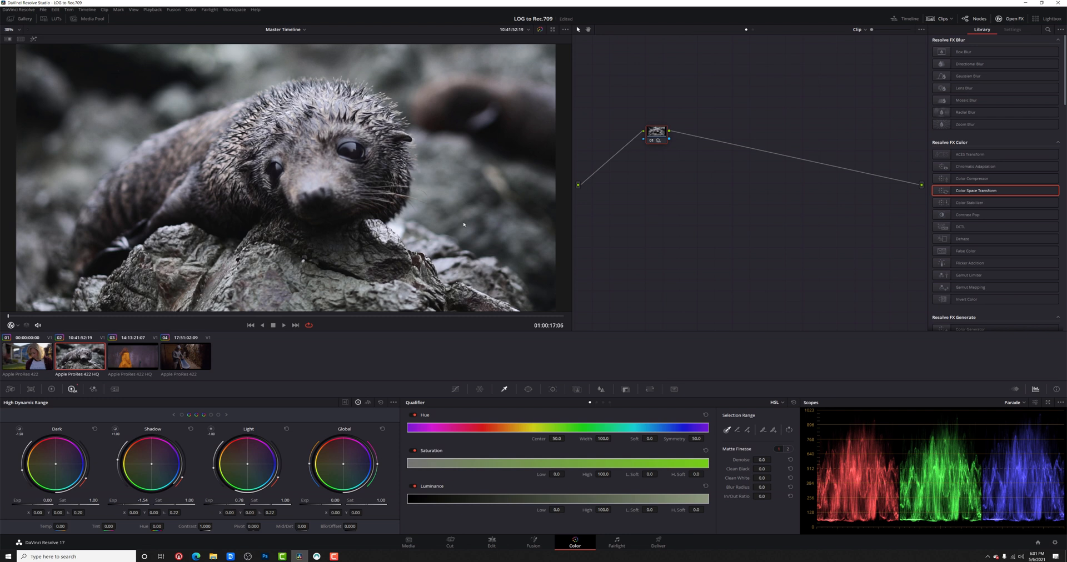
pyautogui.moveTo(477, 225)
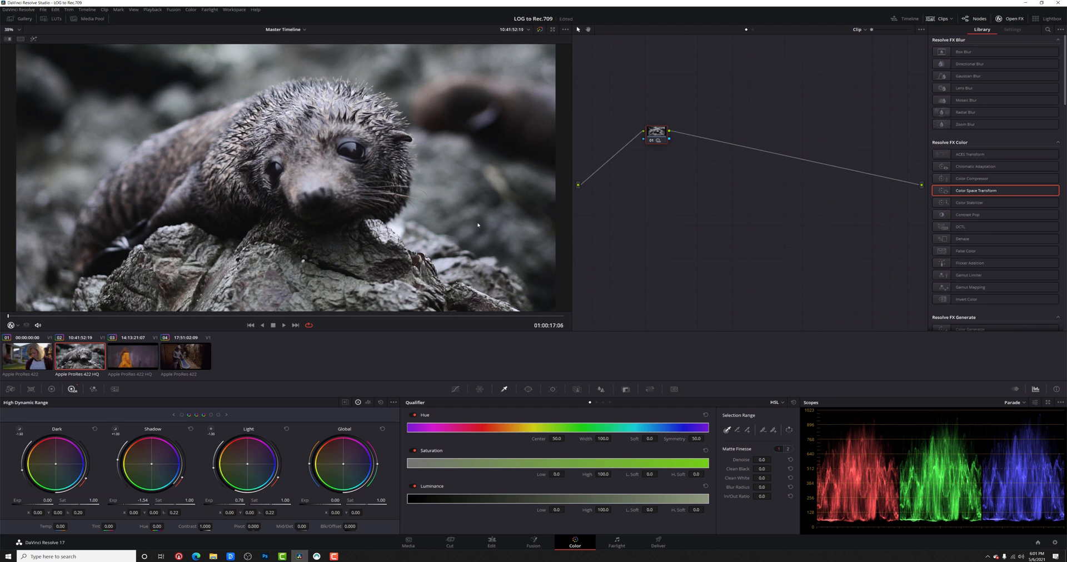